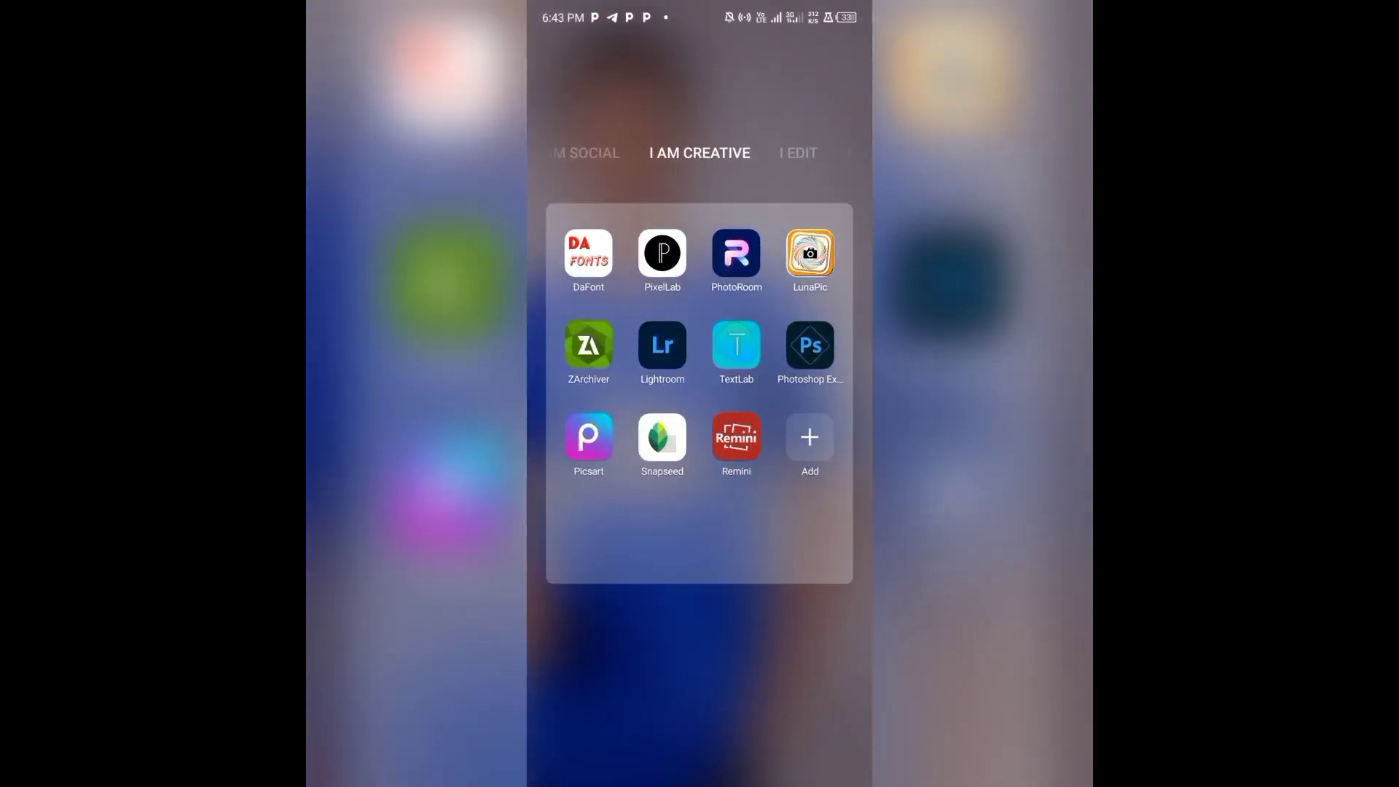
Launch PixelLab from the creative folder, dismiss the autosave prompt and go to the Text tools
left_click(662, 252)
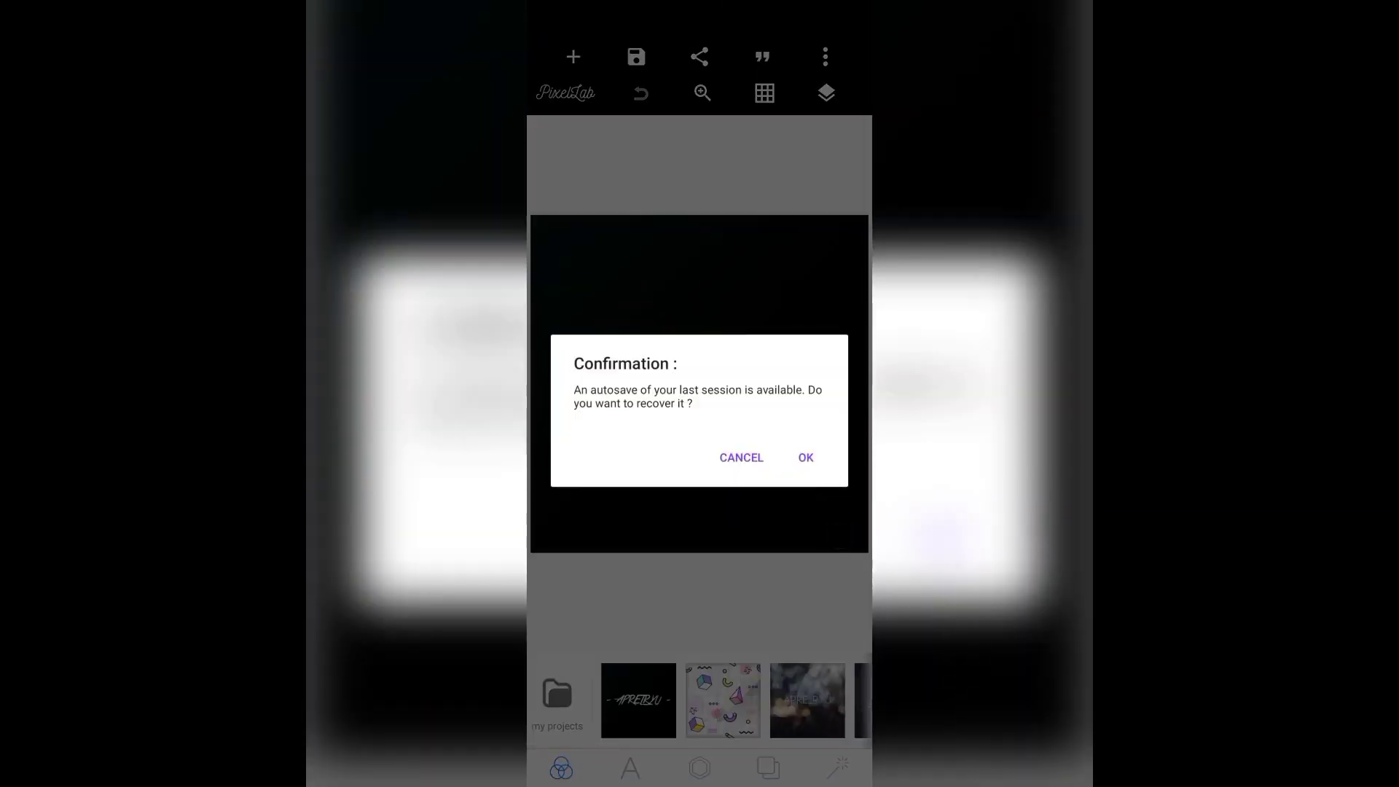
left_click(804, 456)
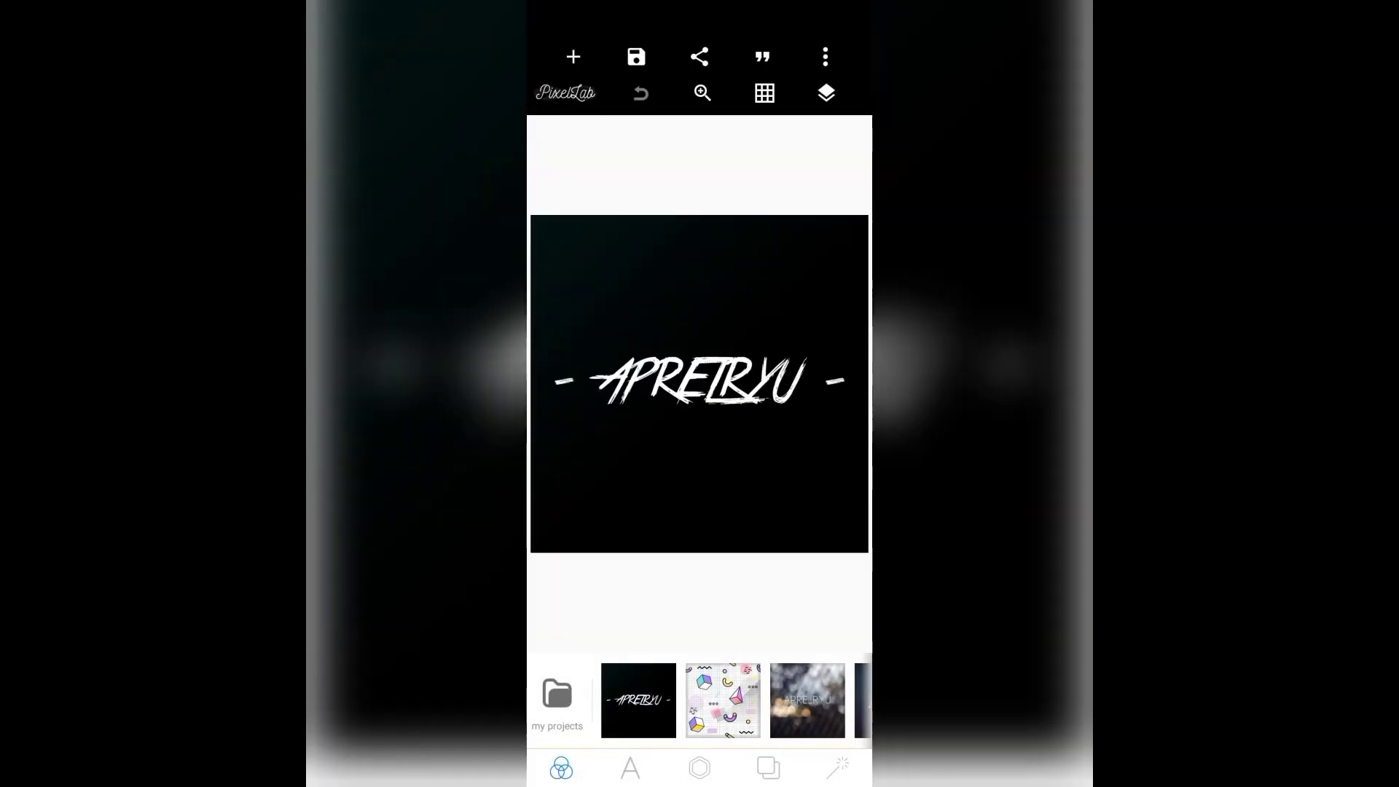
left_click(630, 768)
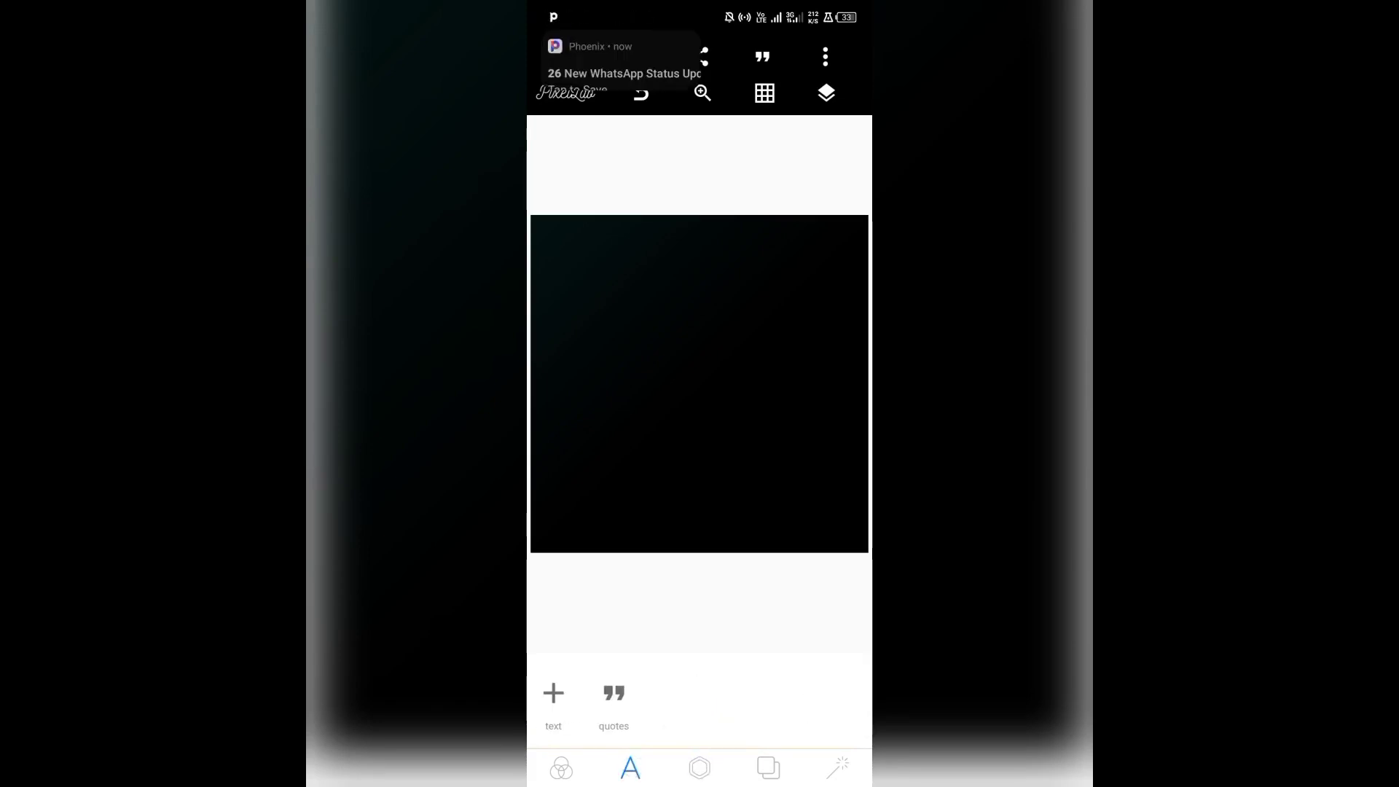
Add a new text object reading LEADERZEEZ to the canvas
left_click(554, 702)
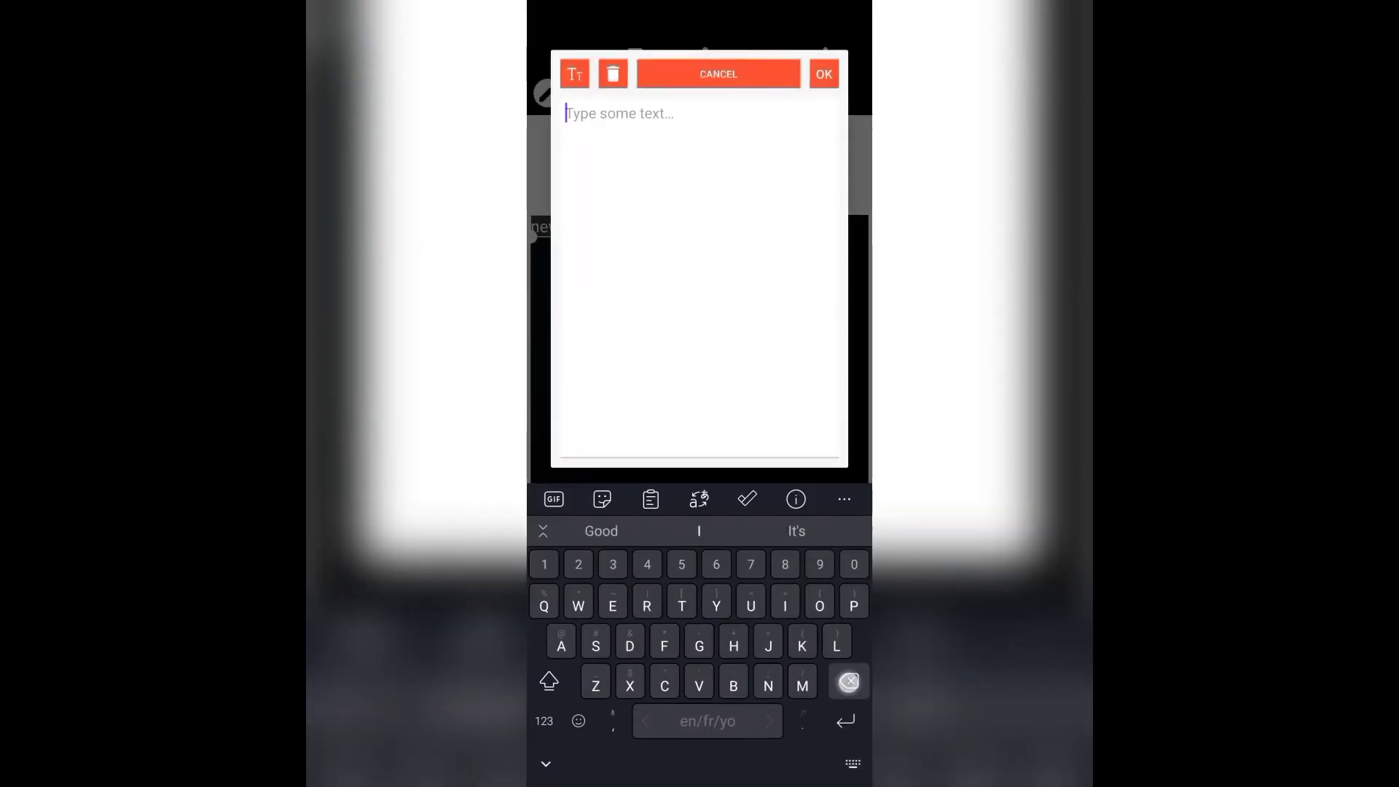
type("LEADERZEEZ")
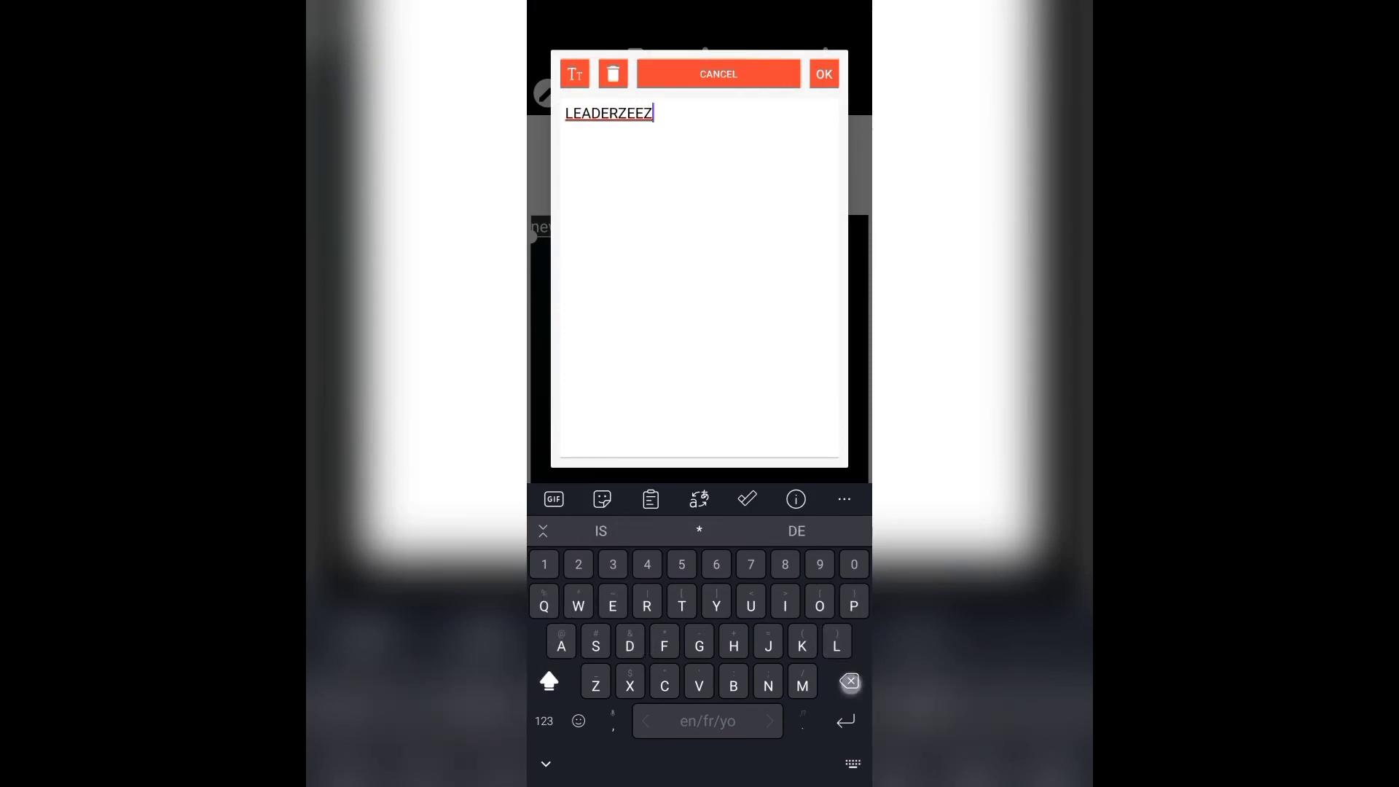
left_click(822, 74)
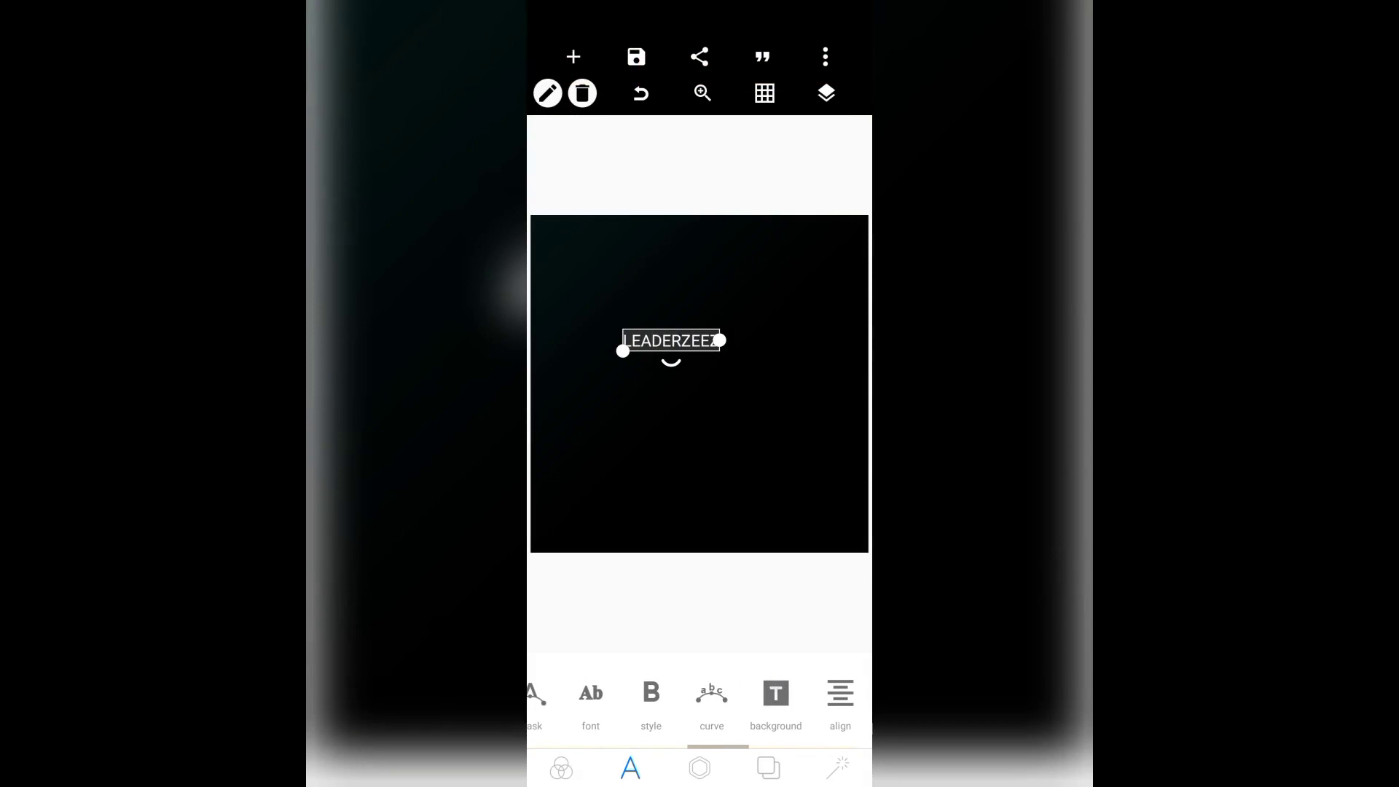
scroll("left", 3)
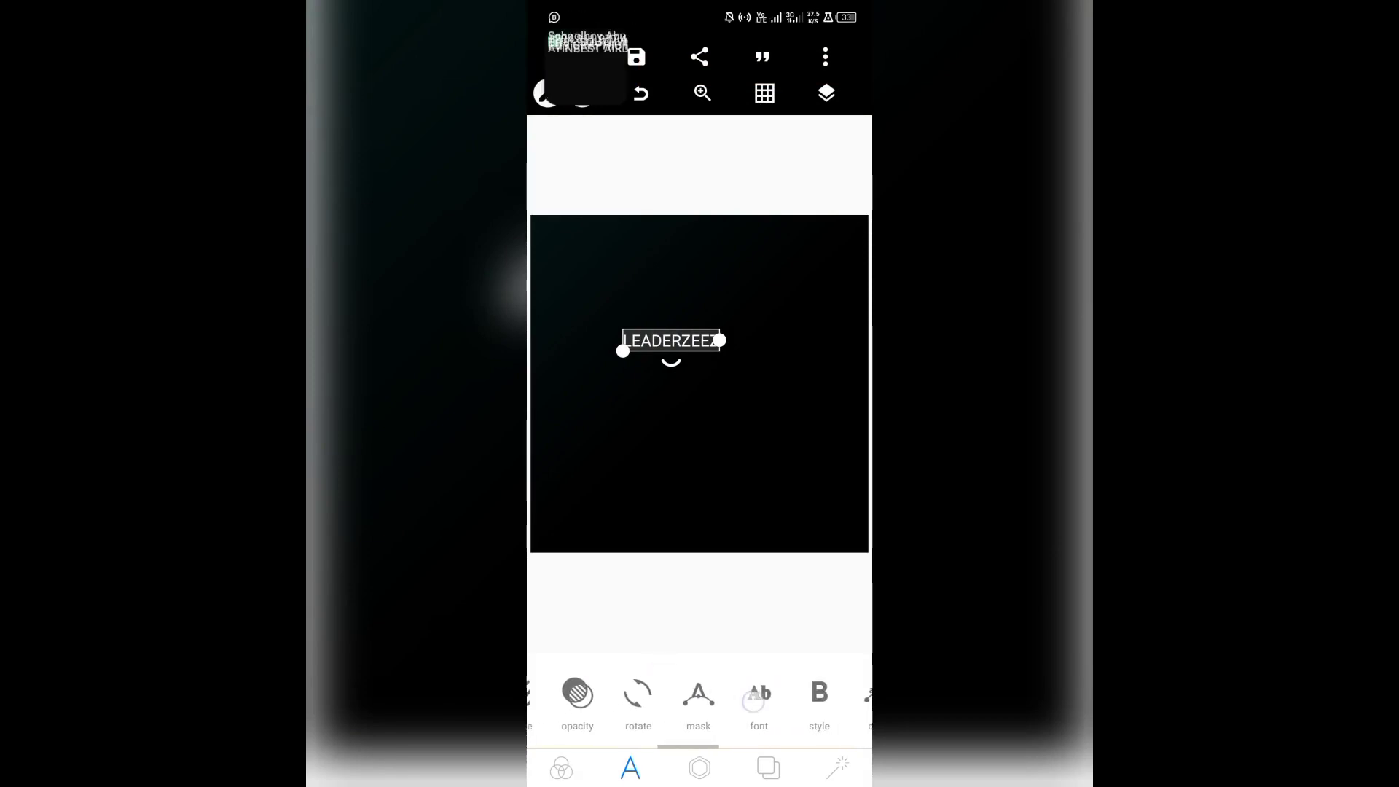
Browse the built-in FONTS list for the text, then the MY FONTS list
left_click(758, 703)
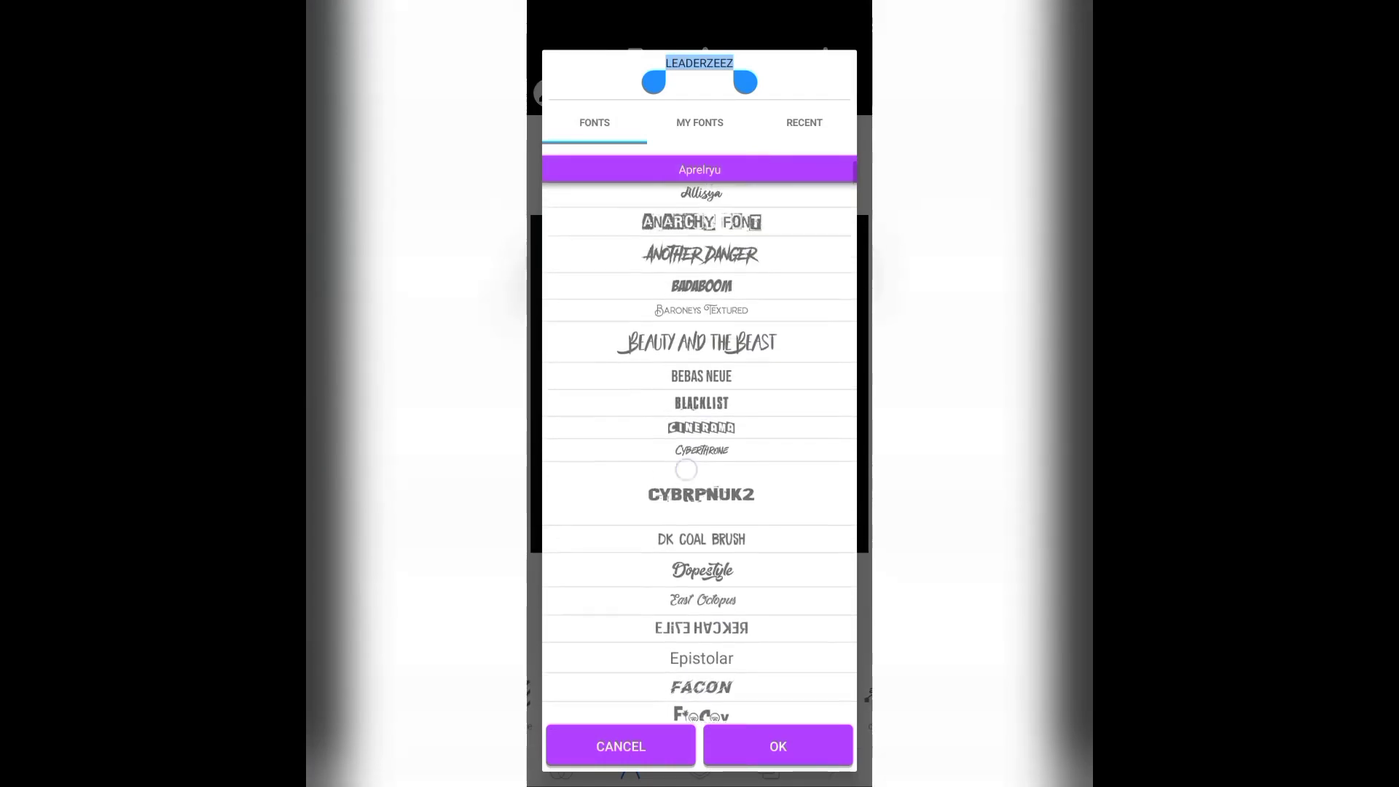
scroll("down", 3)
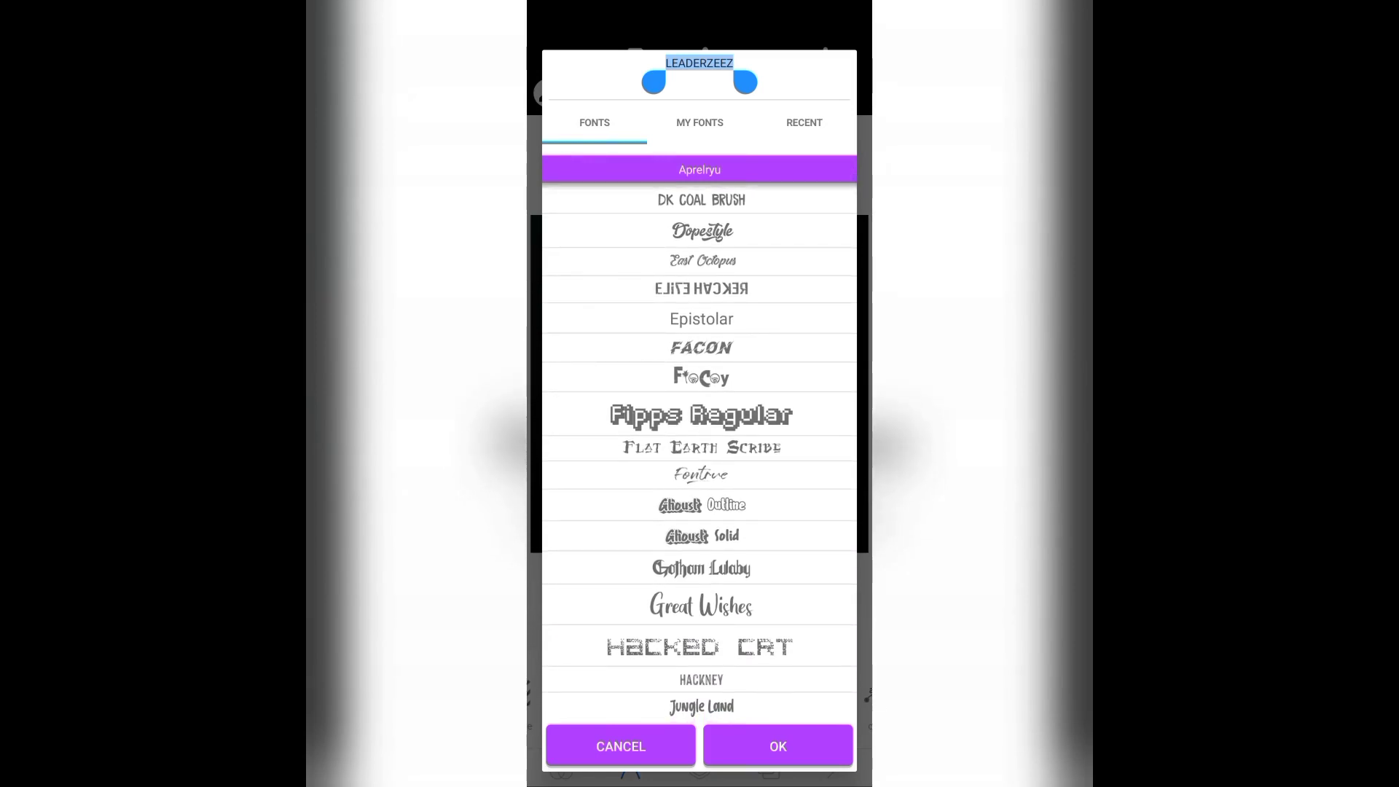
scroll("down", 3)
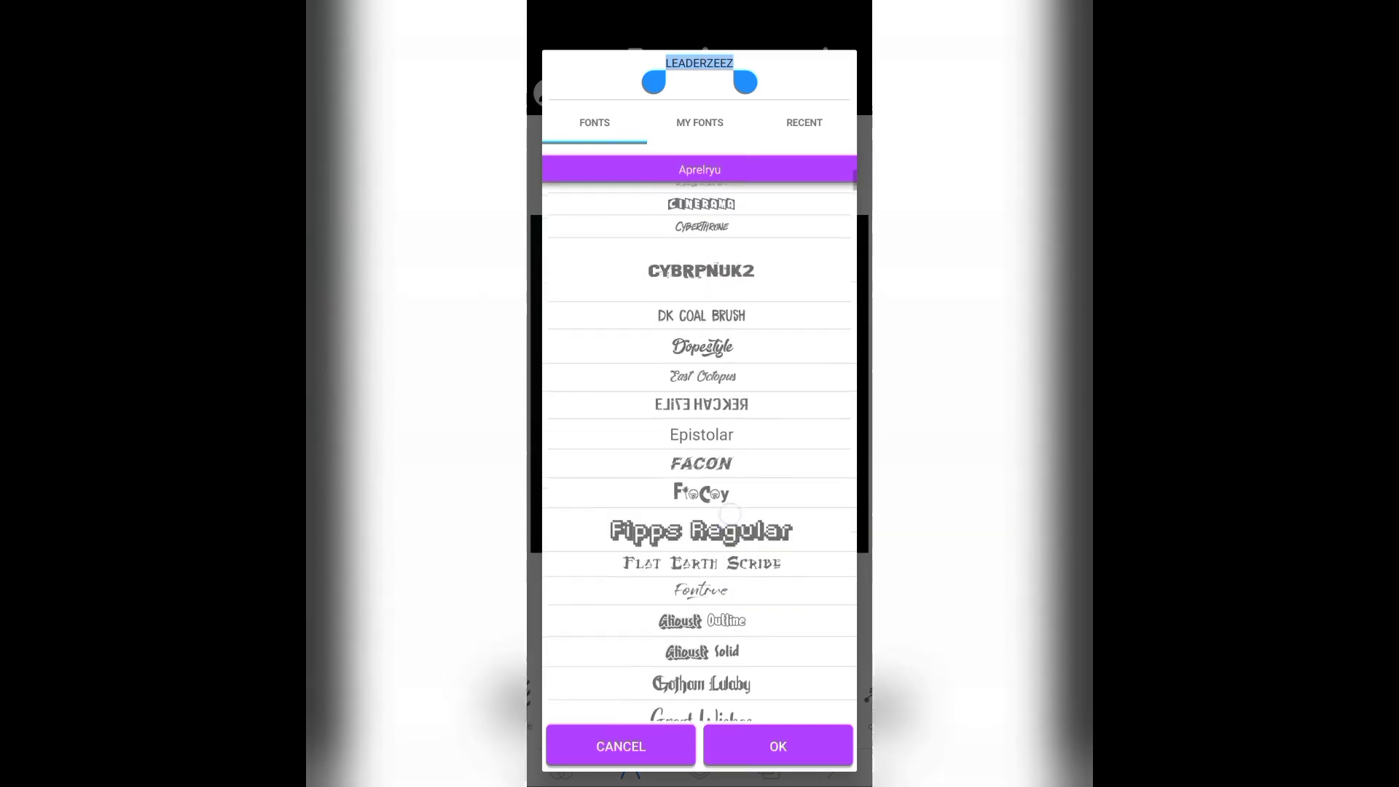
scroll("down", 3)
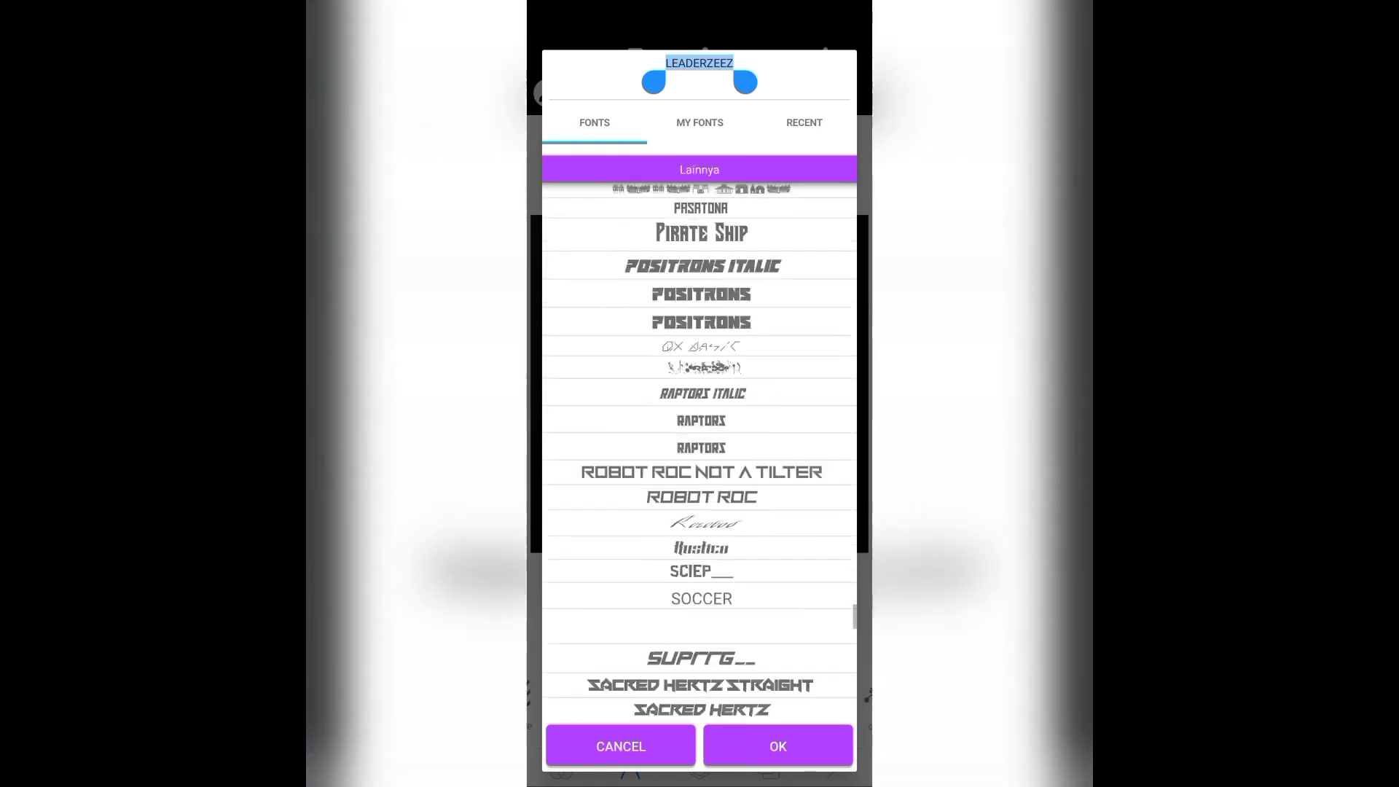
scroll("down", 3)
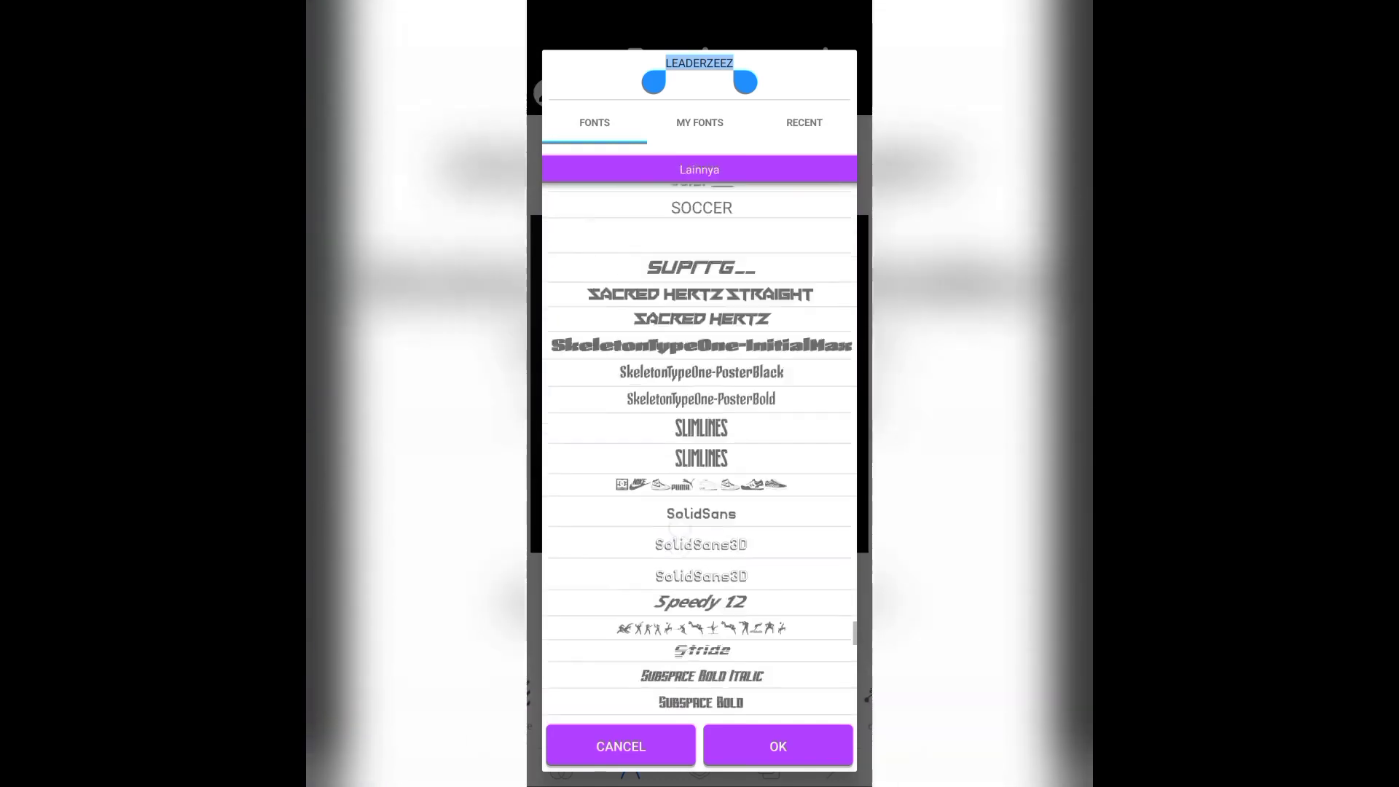
left_click(699, 123)
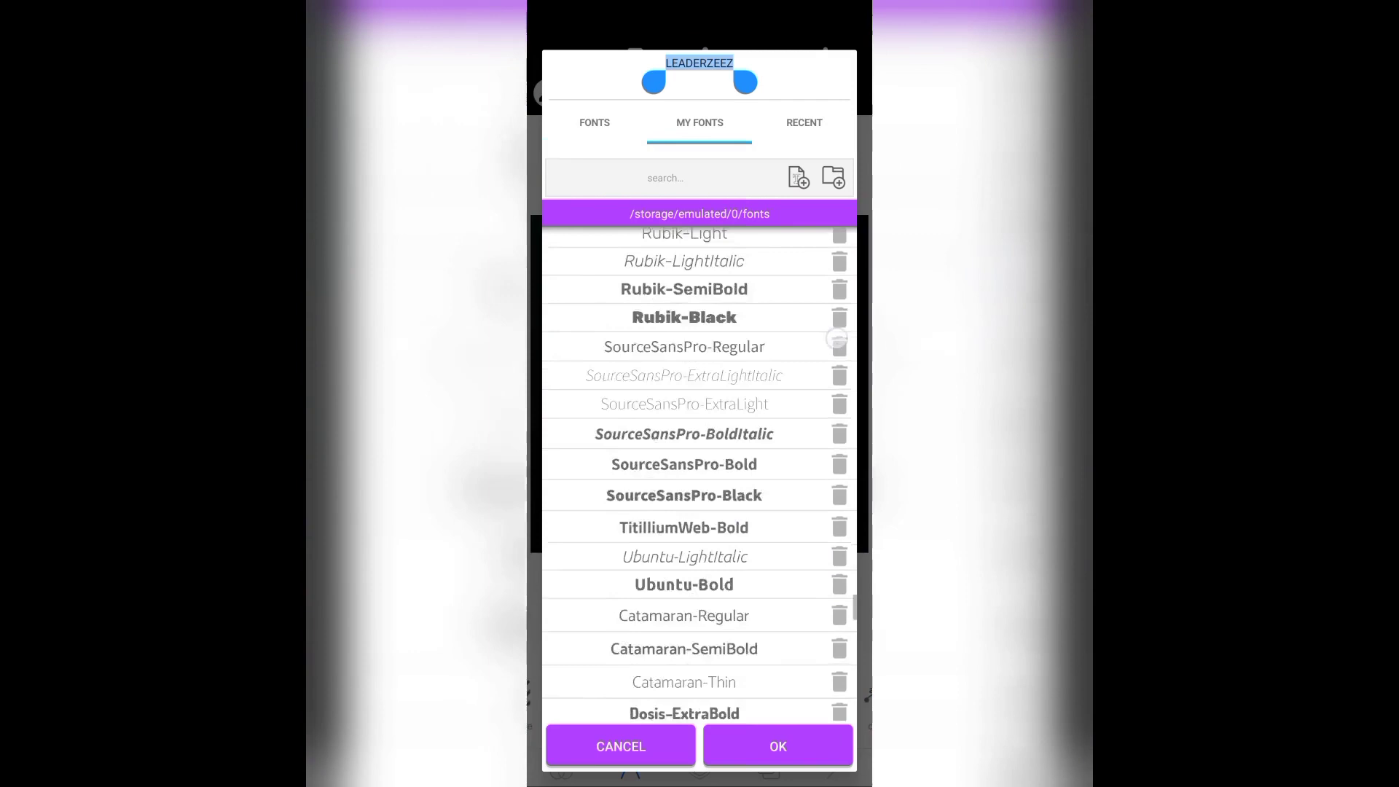
scroll("down", 3)
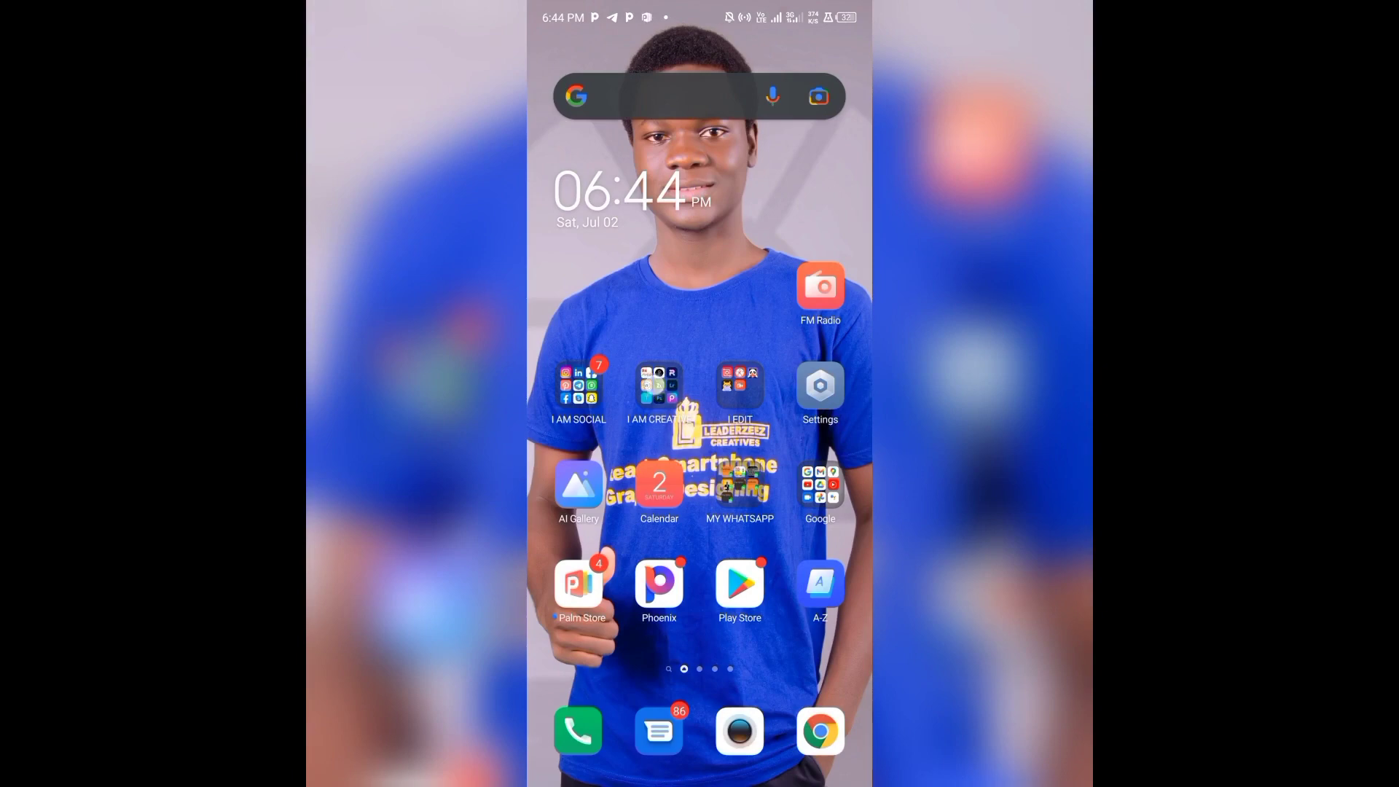
Launch DaFont from the I AM CREATIVE folder
left_click(659, 391)
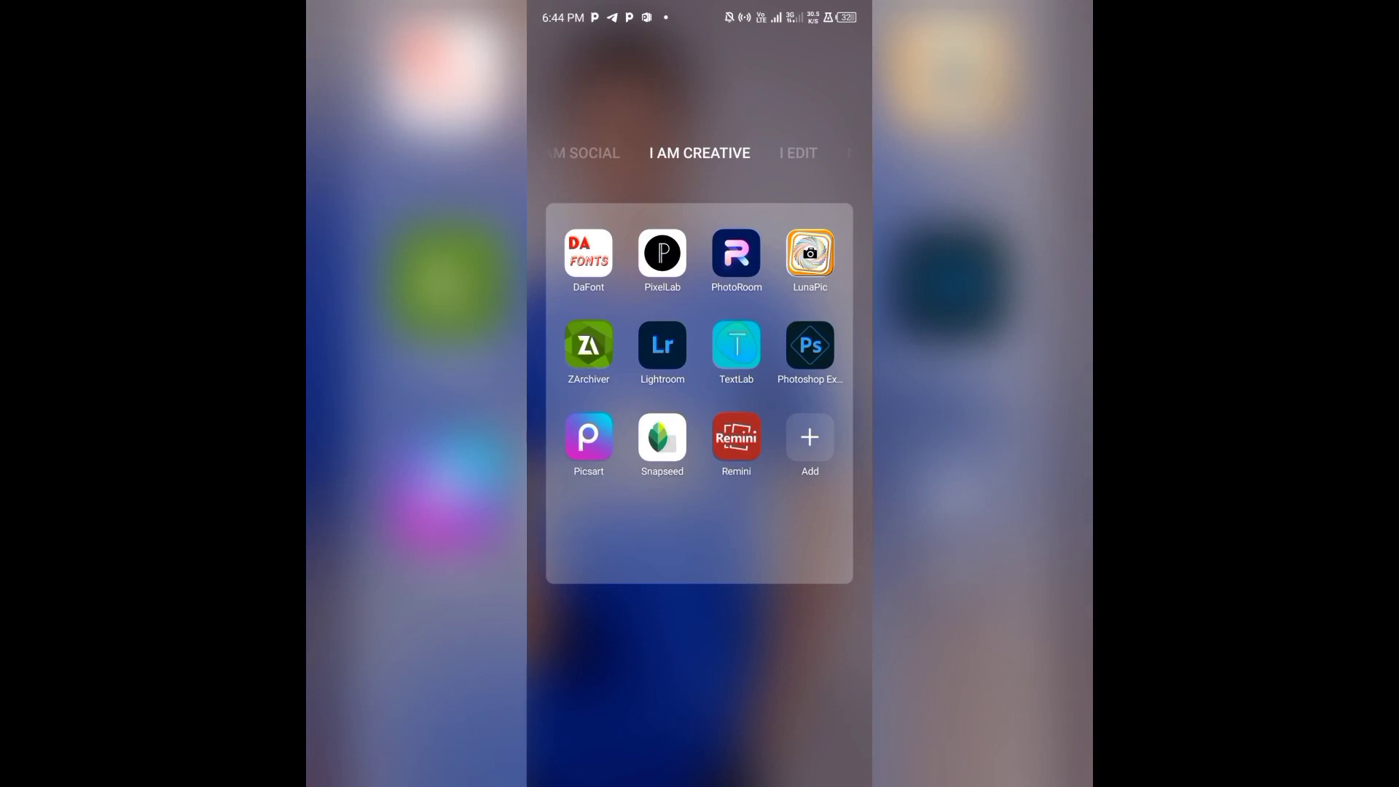
left_click(588, 252)
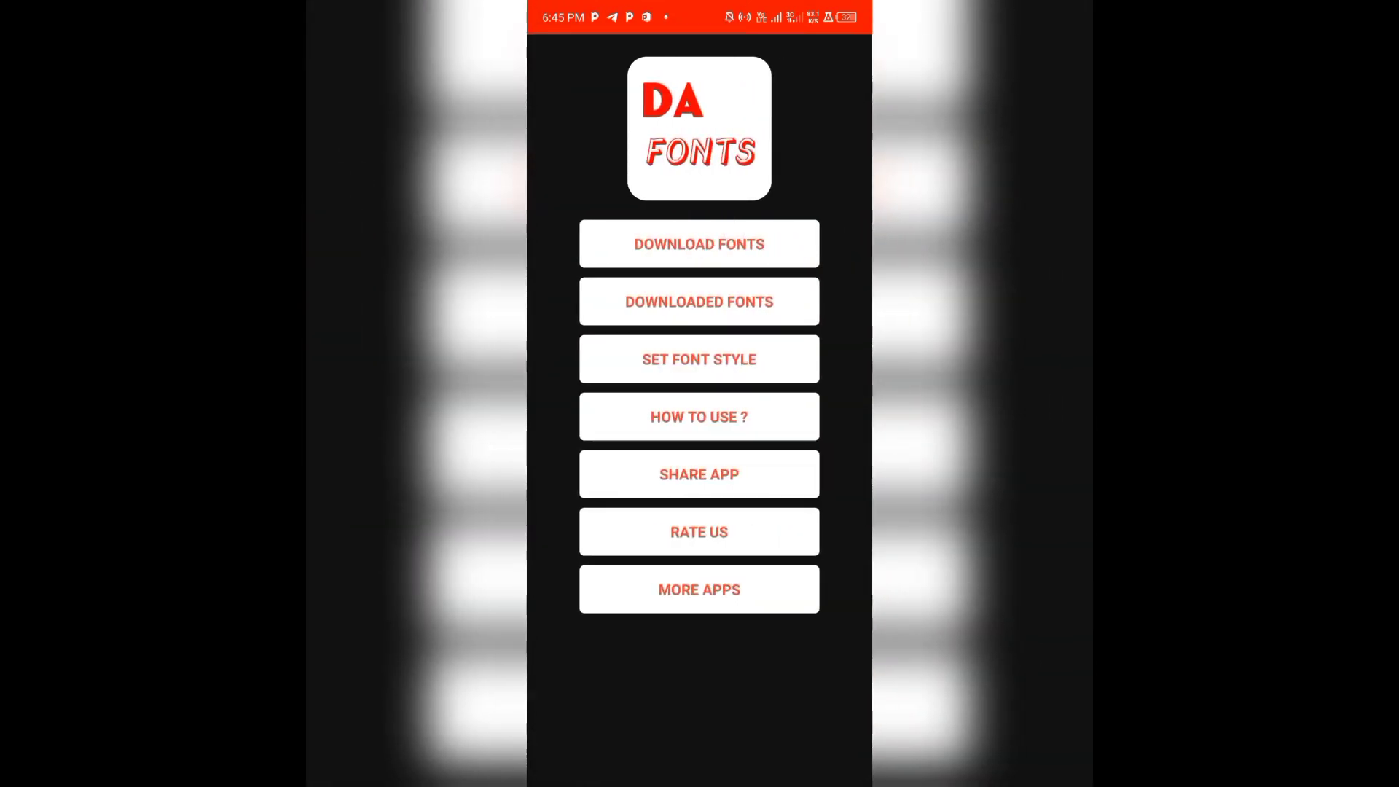
Go to DOWNLOAD FONTS and browse the recently added fonts page
left_click(698, 244)
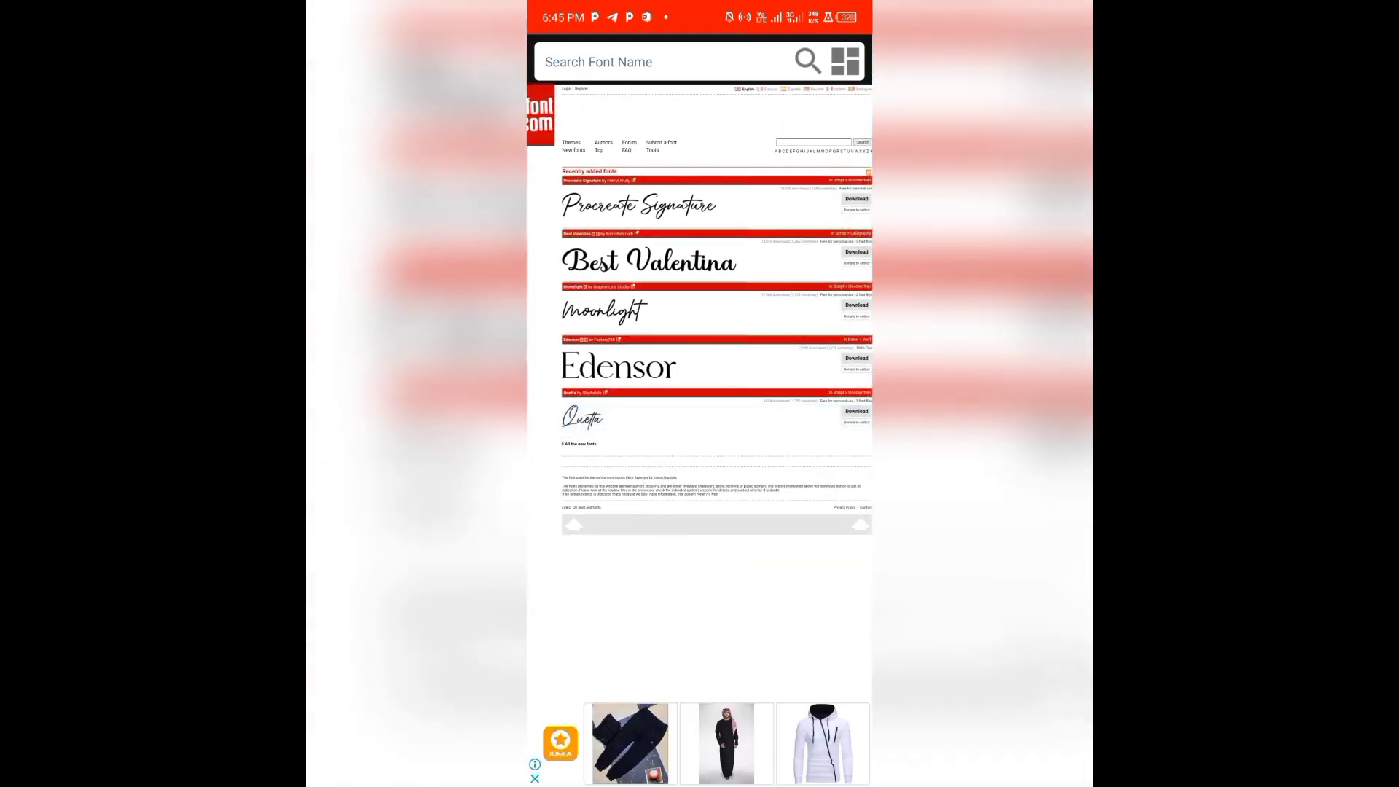
scroll("down", 3)
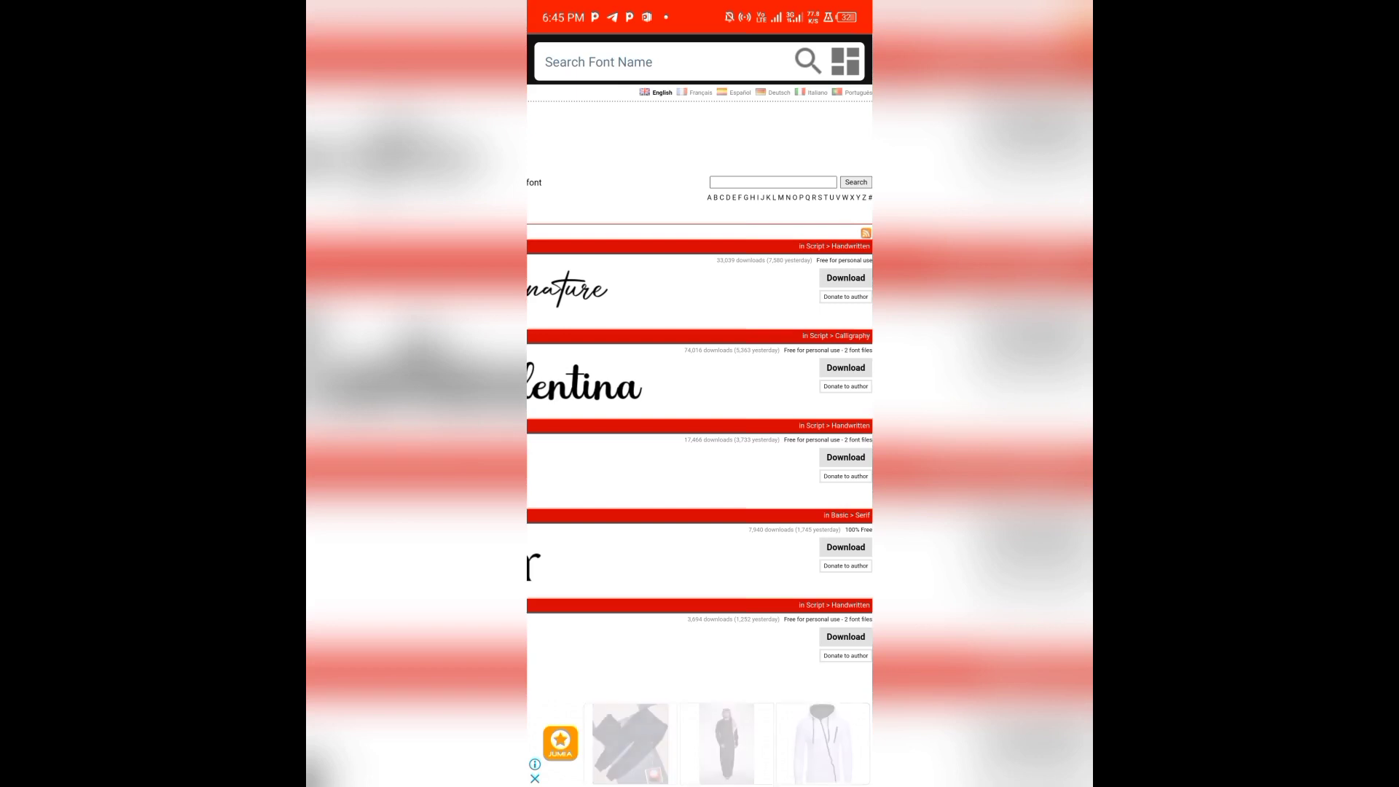
scroll("down", 3)
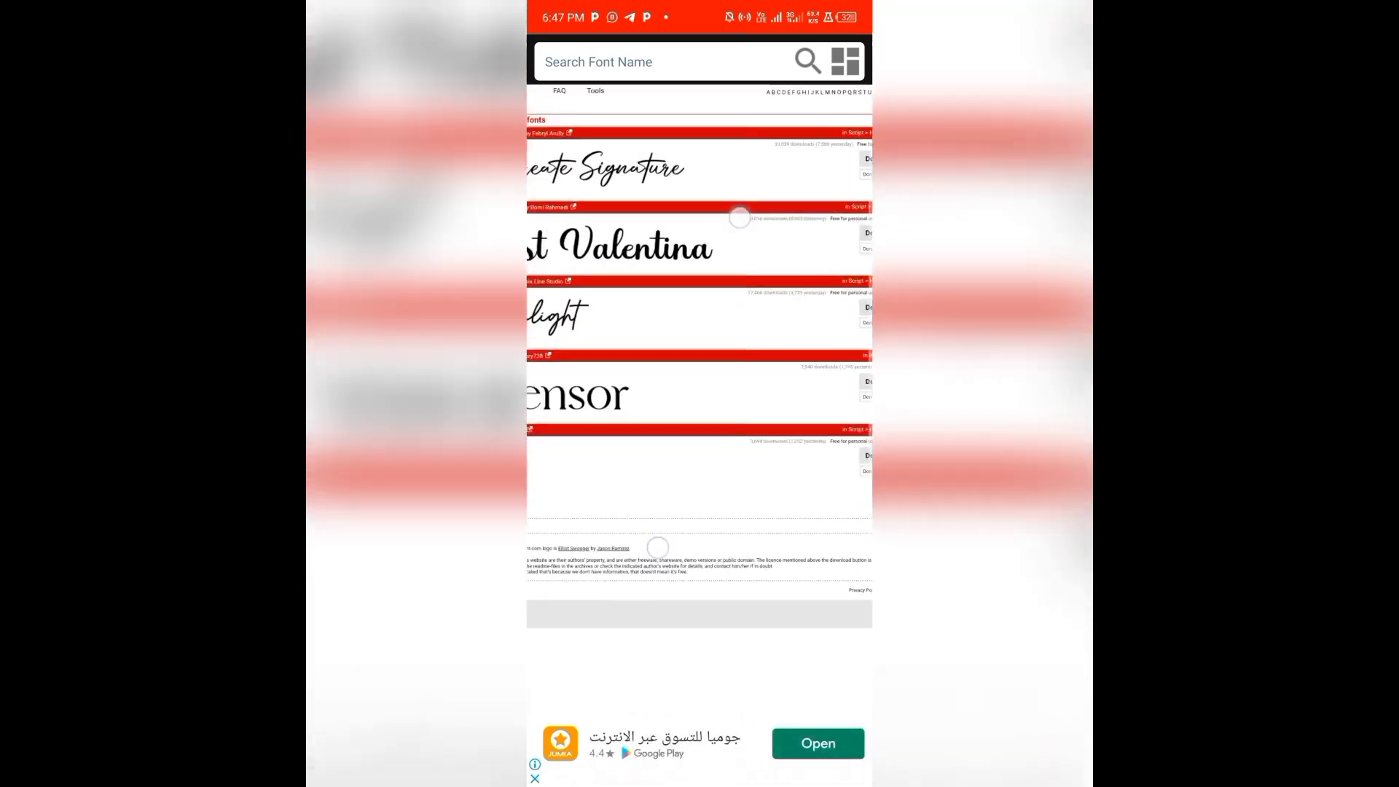
Download Best Valentina and open the finished best_valentina.zip download
left_click(848, 336)
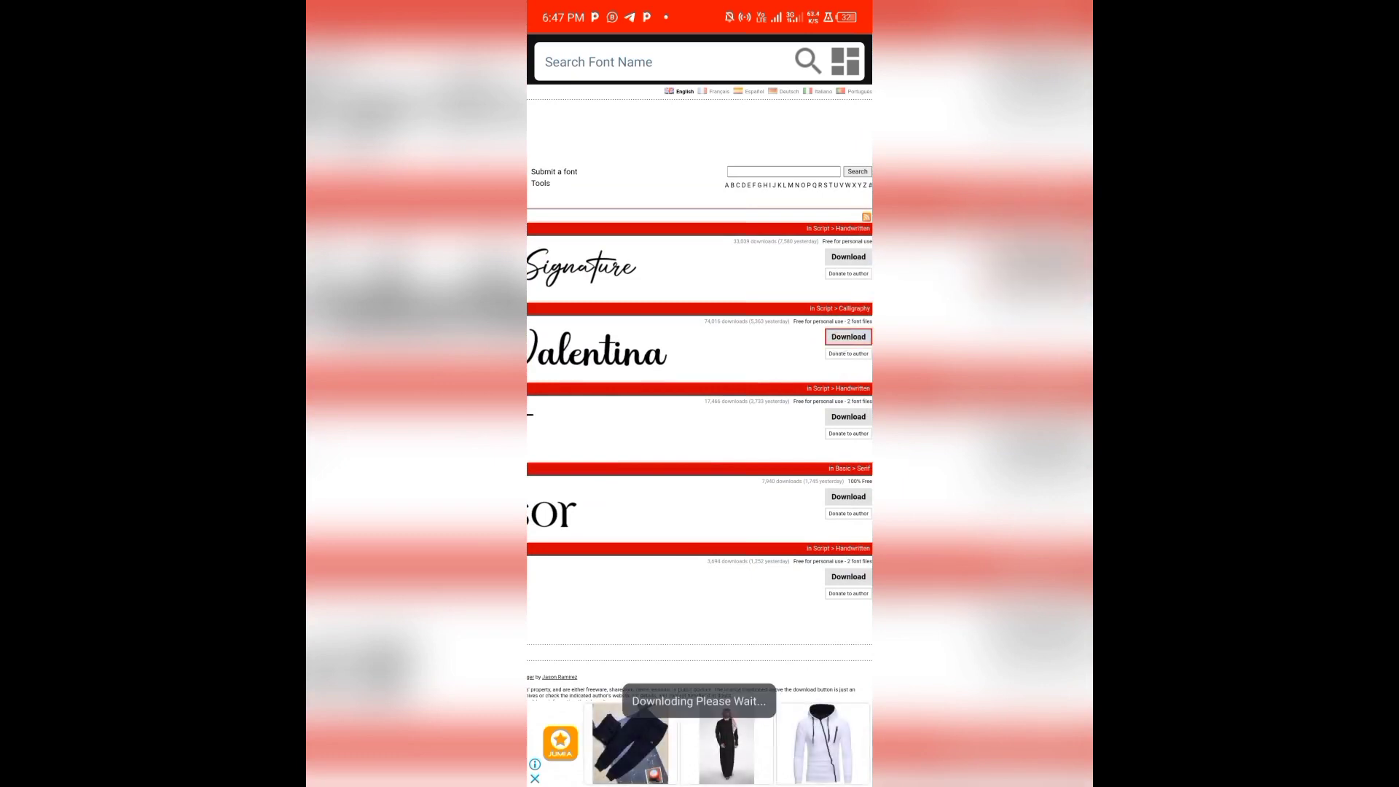
left_click(848, 337)
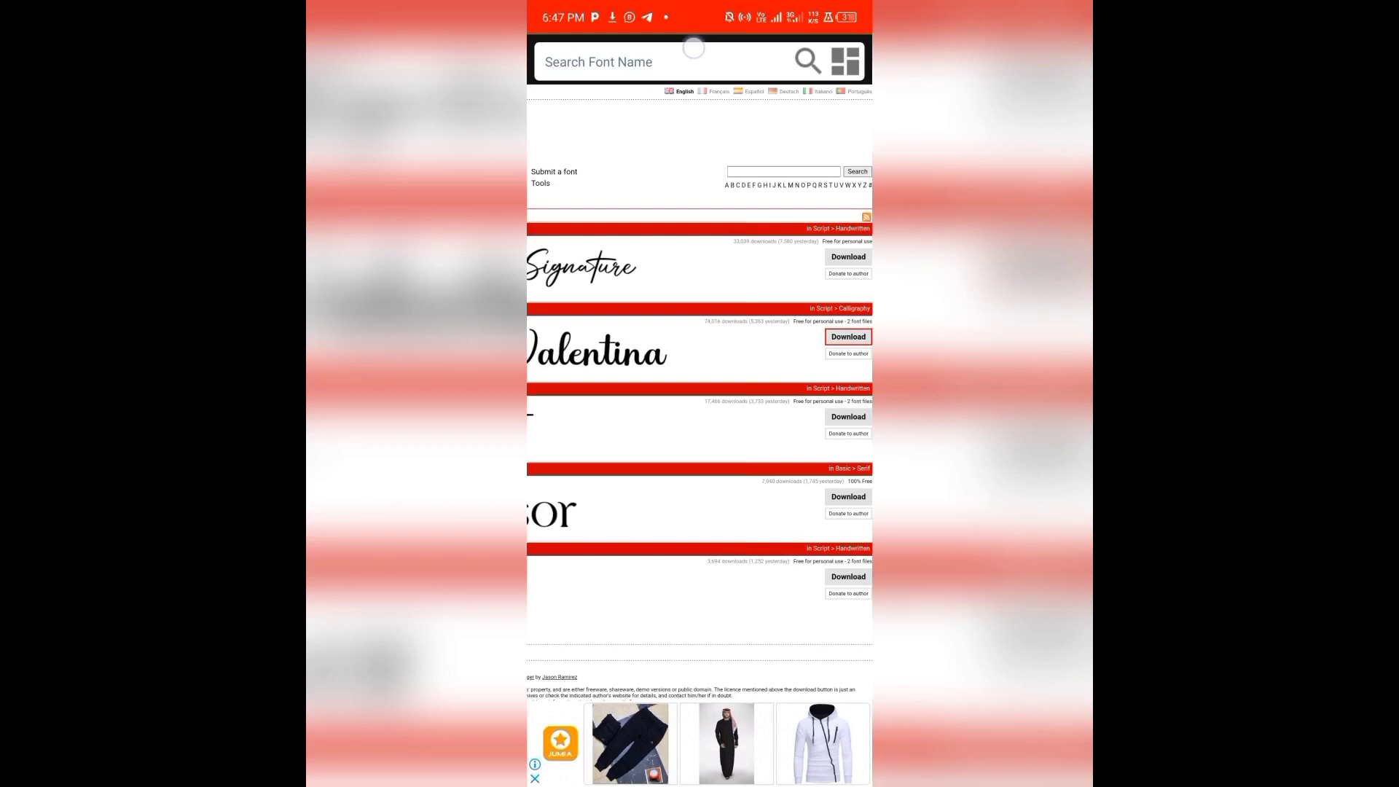
left_click(665, 61)
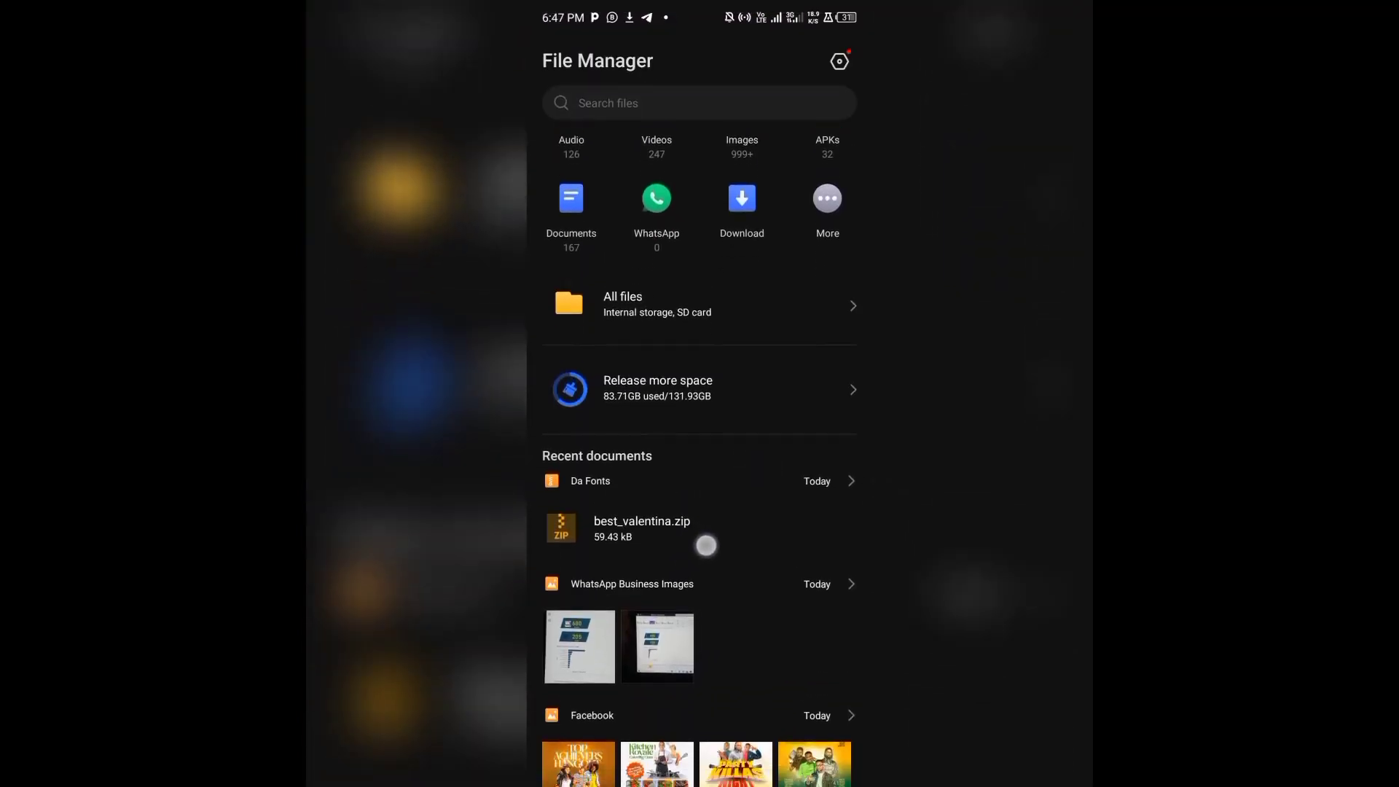
Uncompress best_valentina.zip from Recent documents
left_click(641, 527)
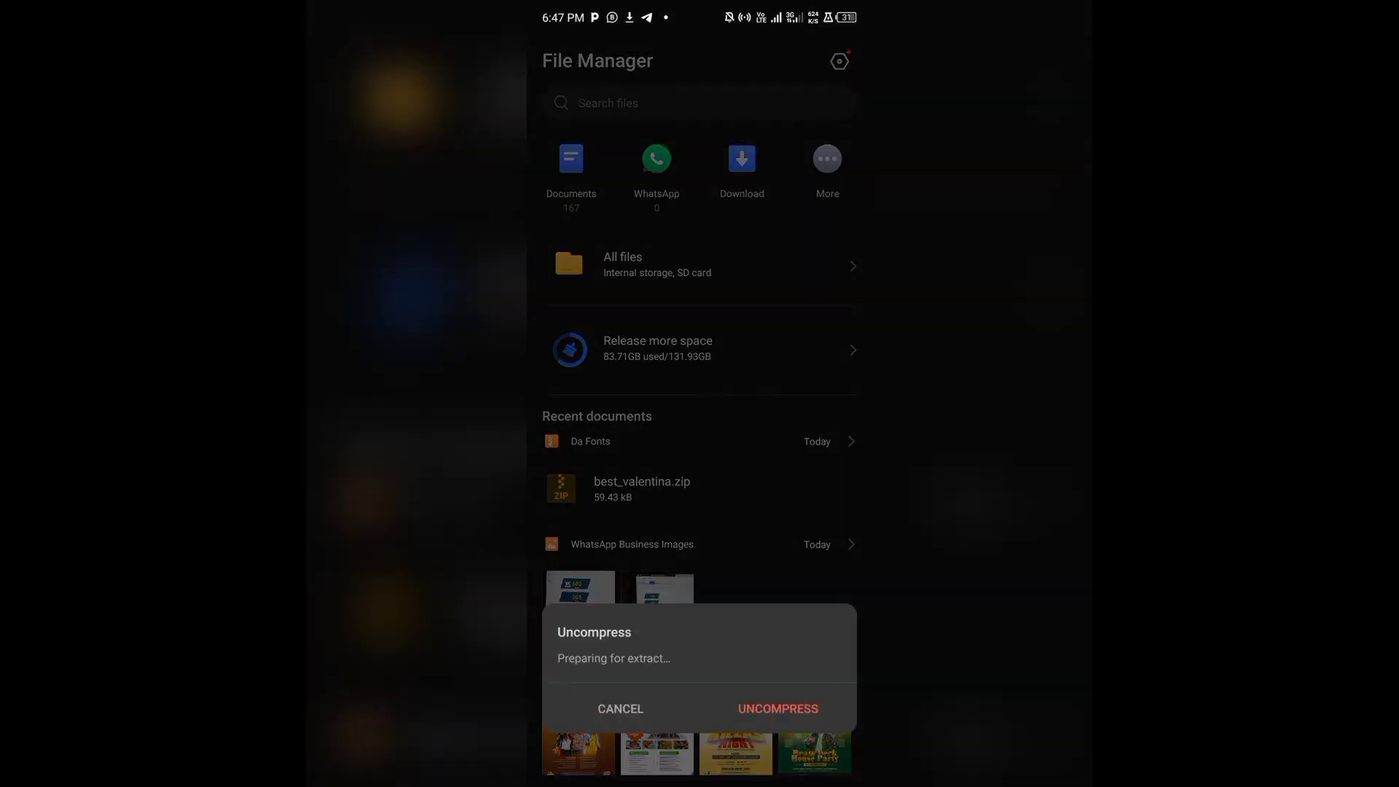
left_click(777, 708)
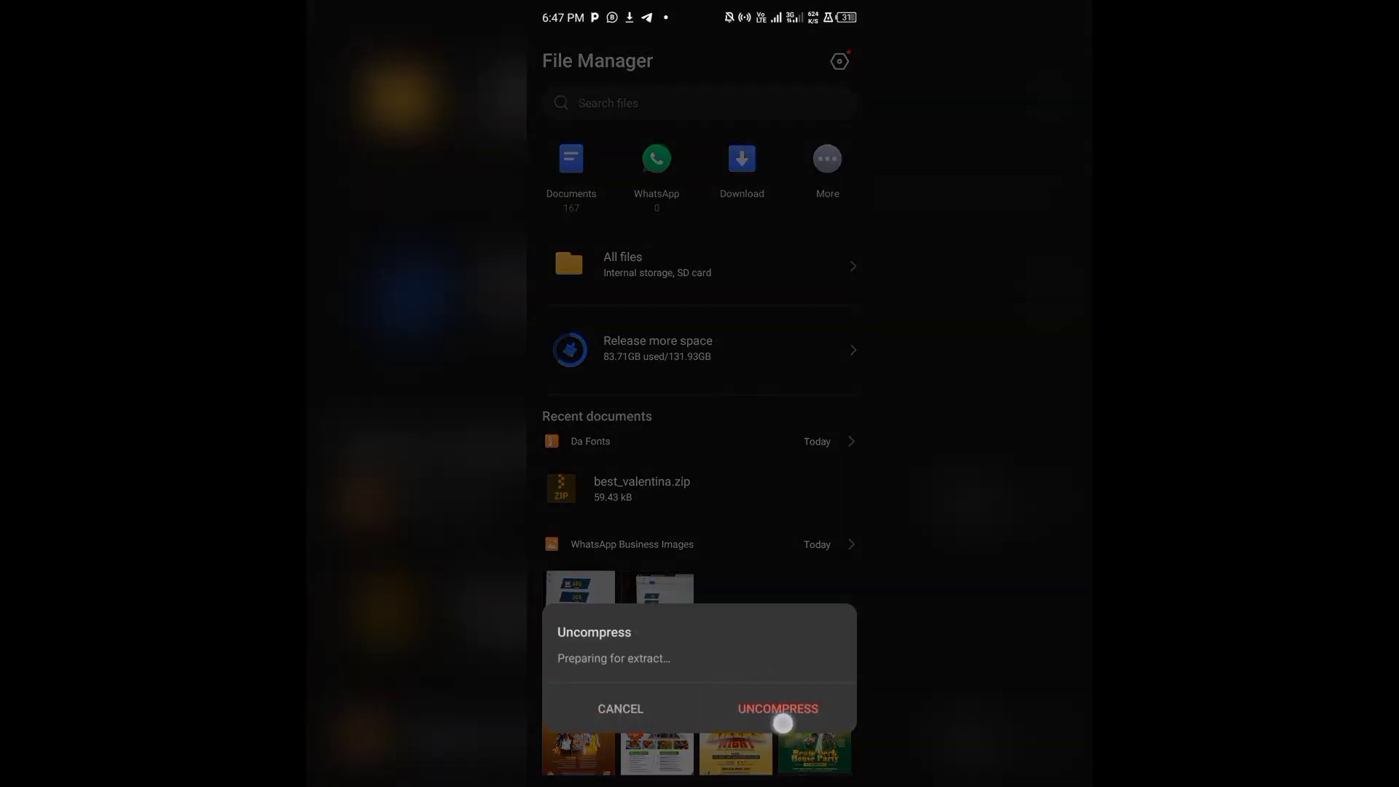
left_click(777, 709)
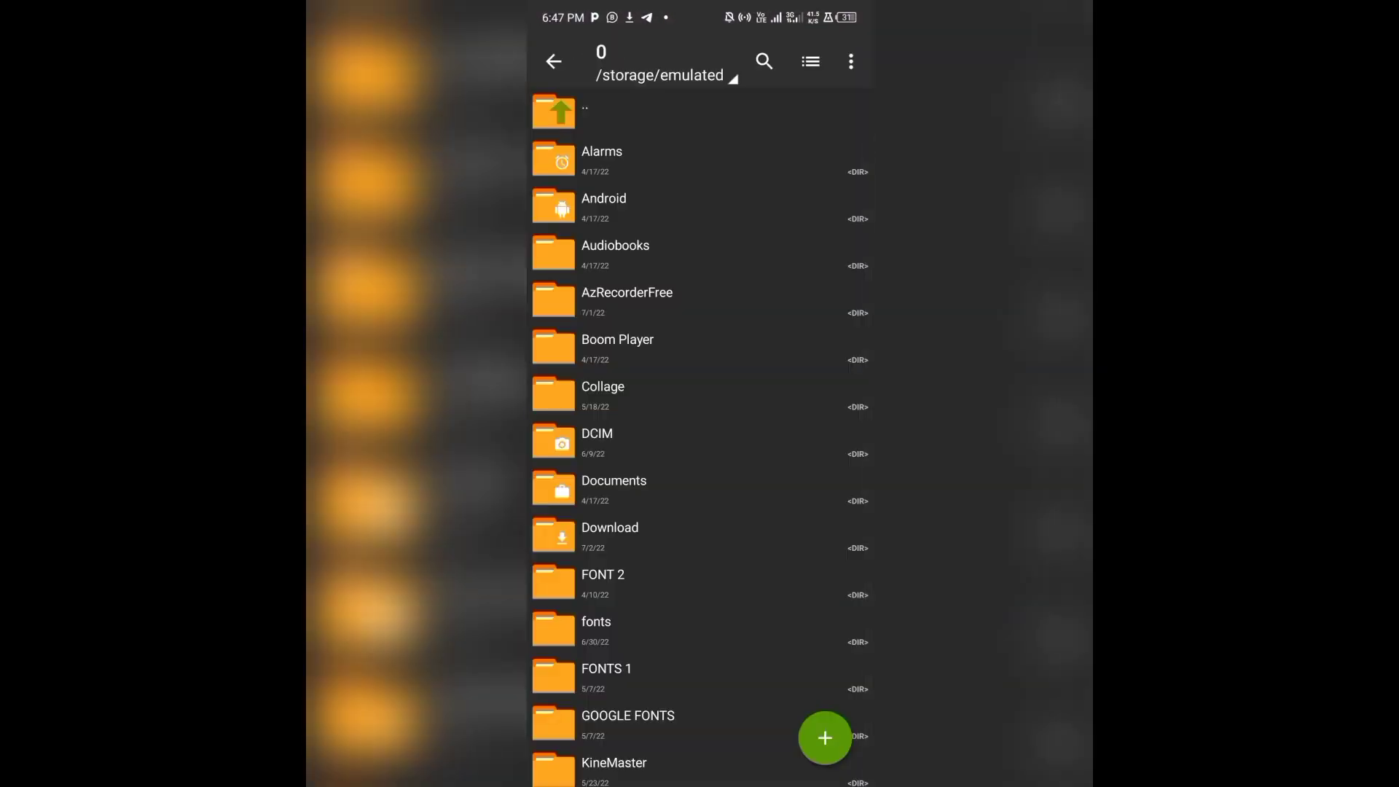
Search the Download folder in ZArchiver for 'valenta' to find the extracted font
left_click(609, 534)
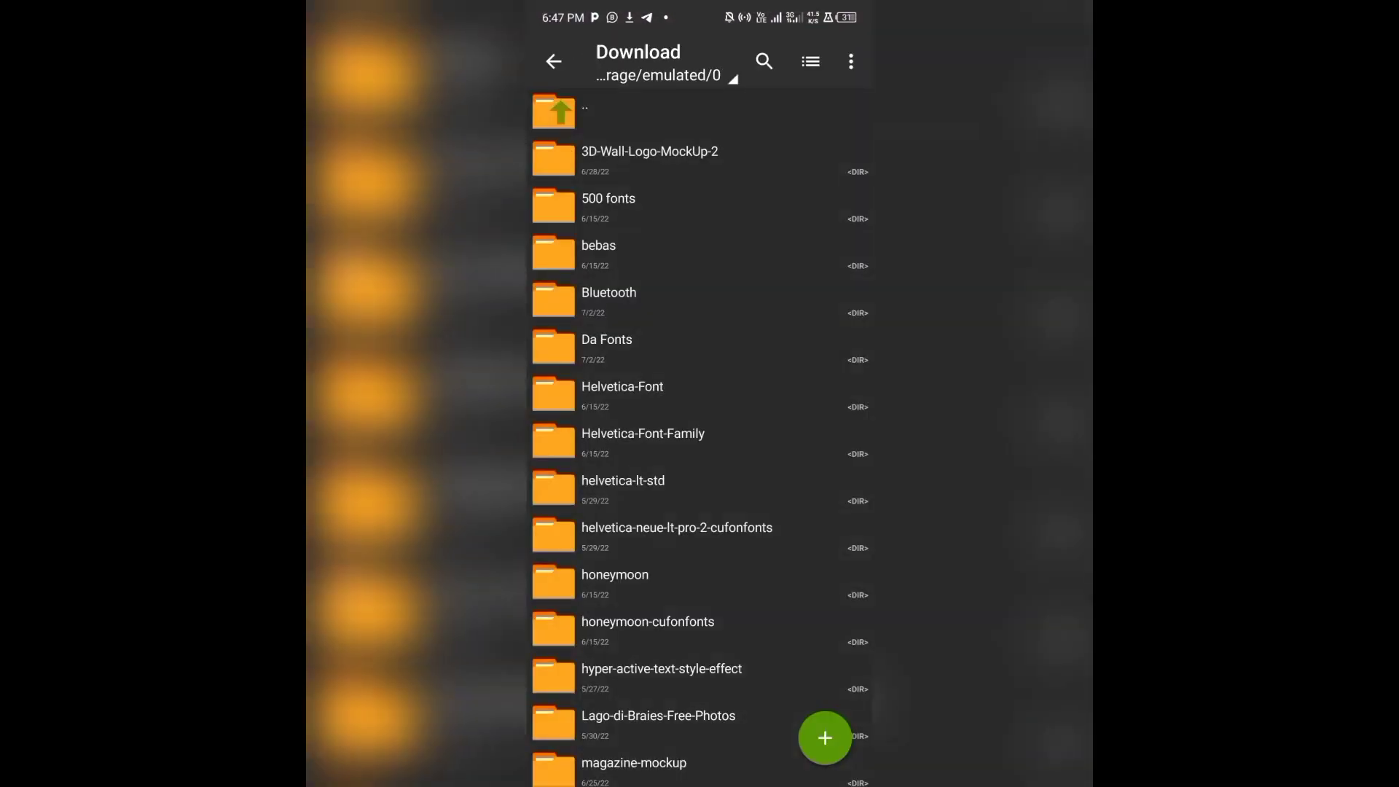
scroll("down", 3)
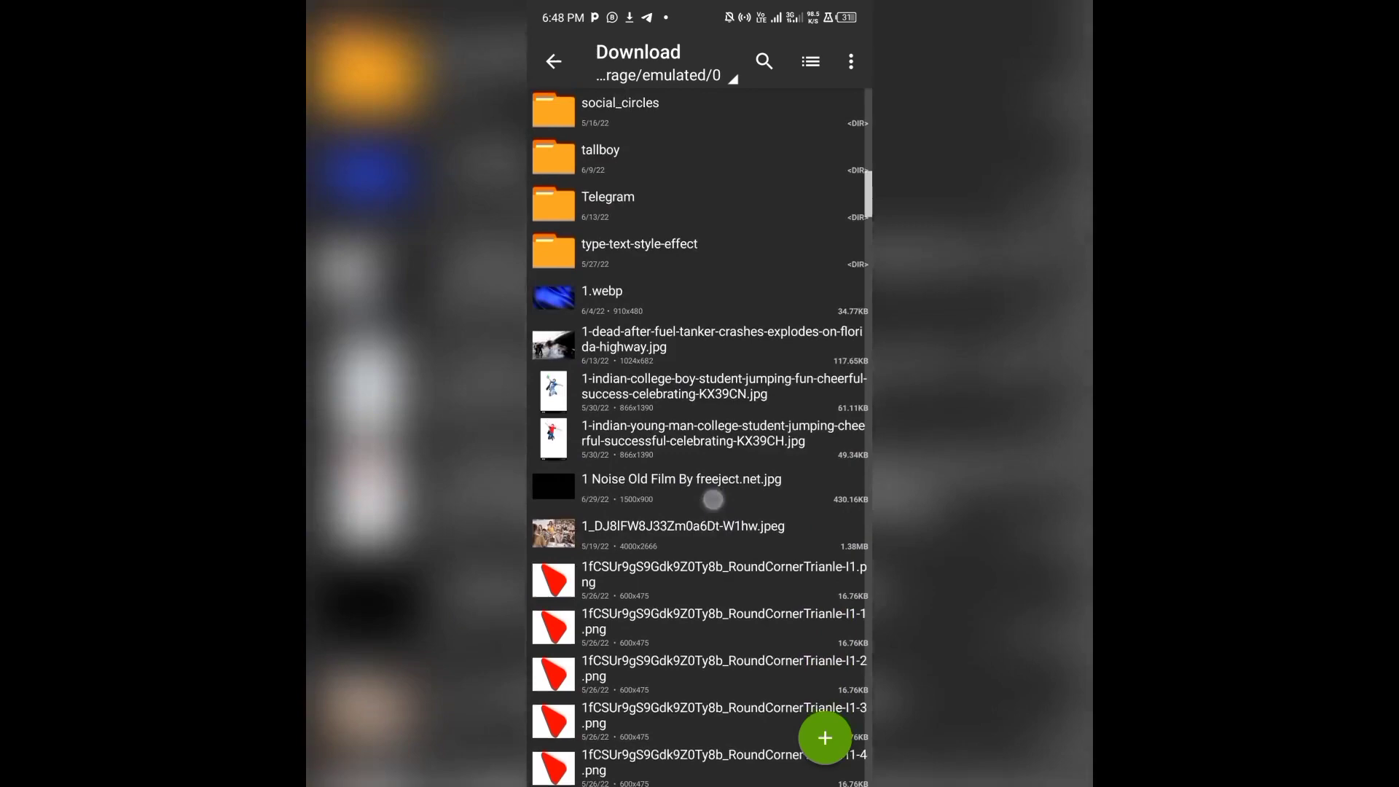
scroll("down", 3)
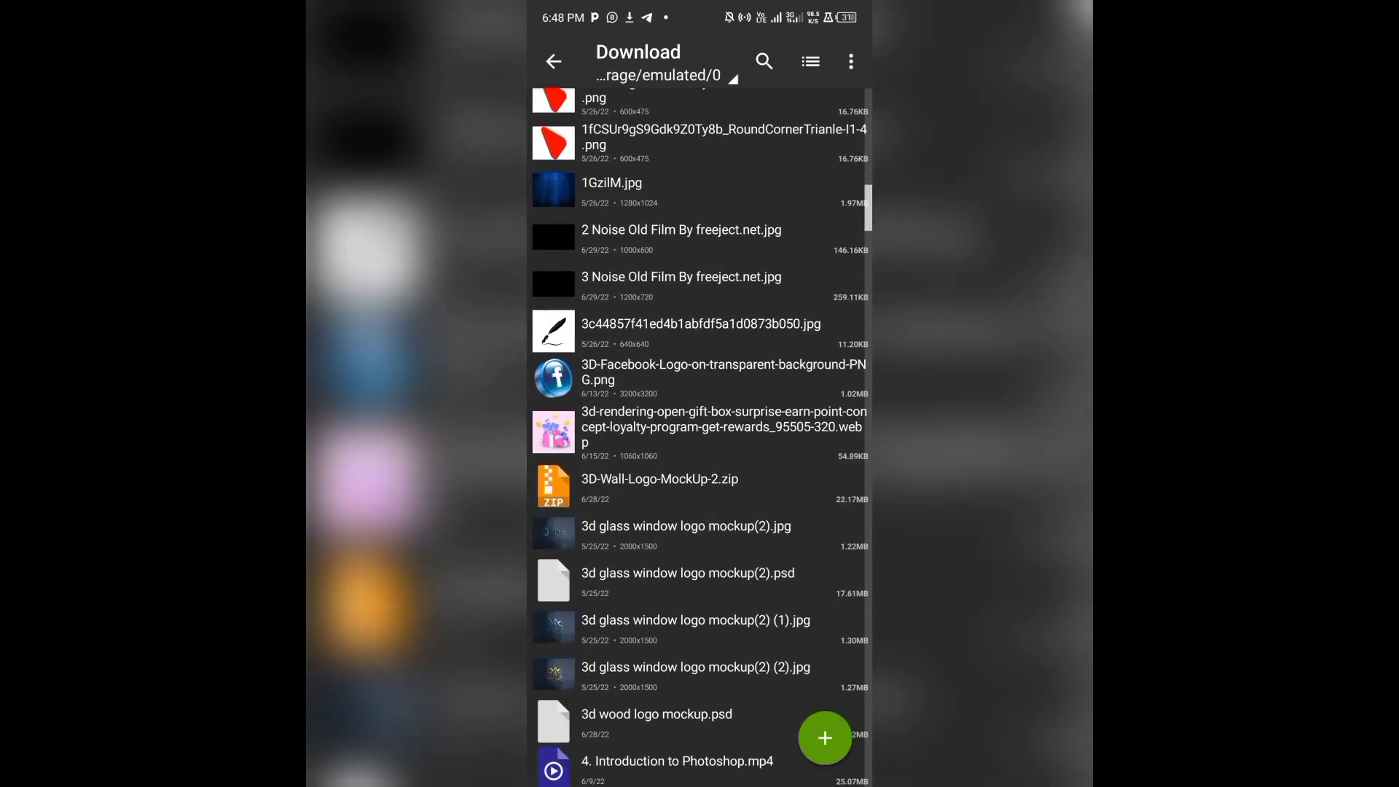
scroll("down", 3)
type("best")
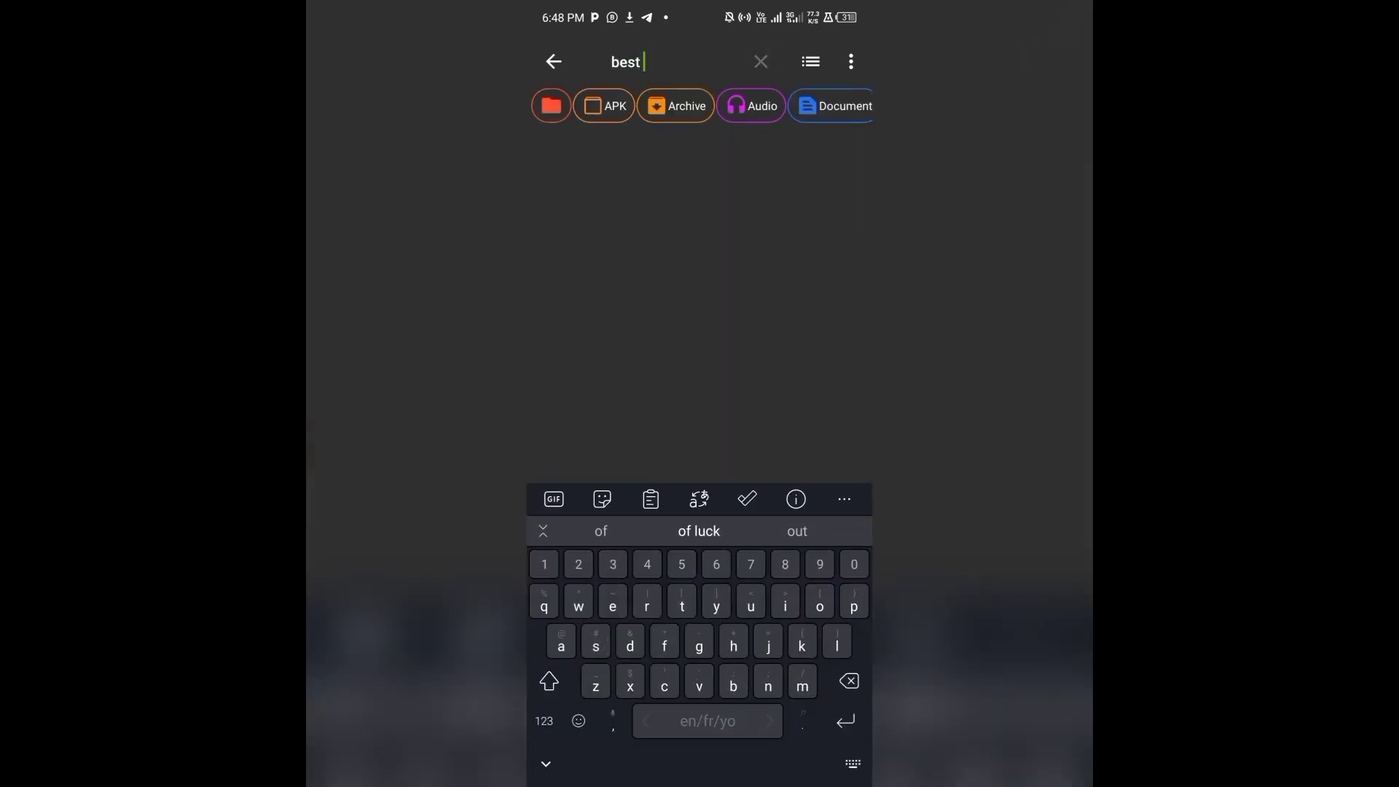
type("val")
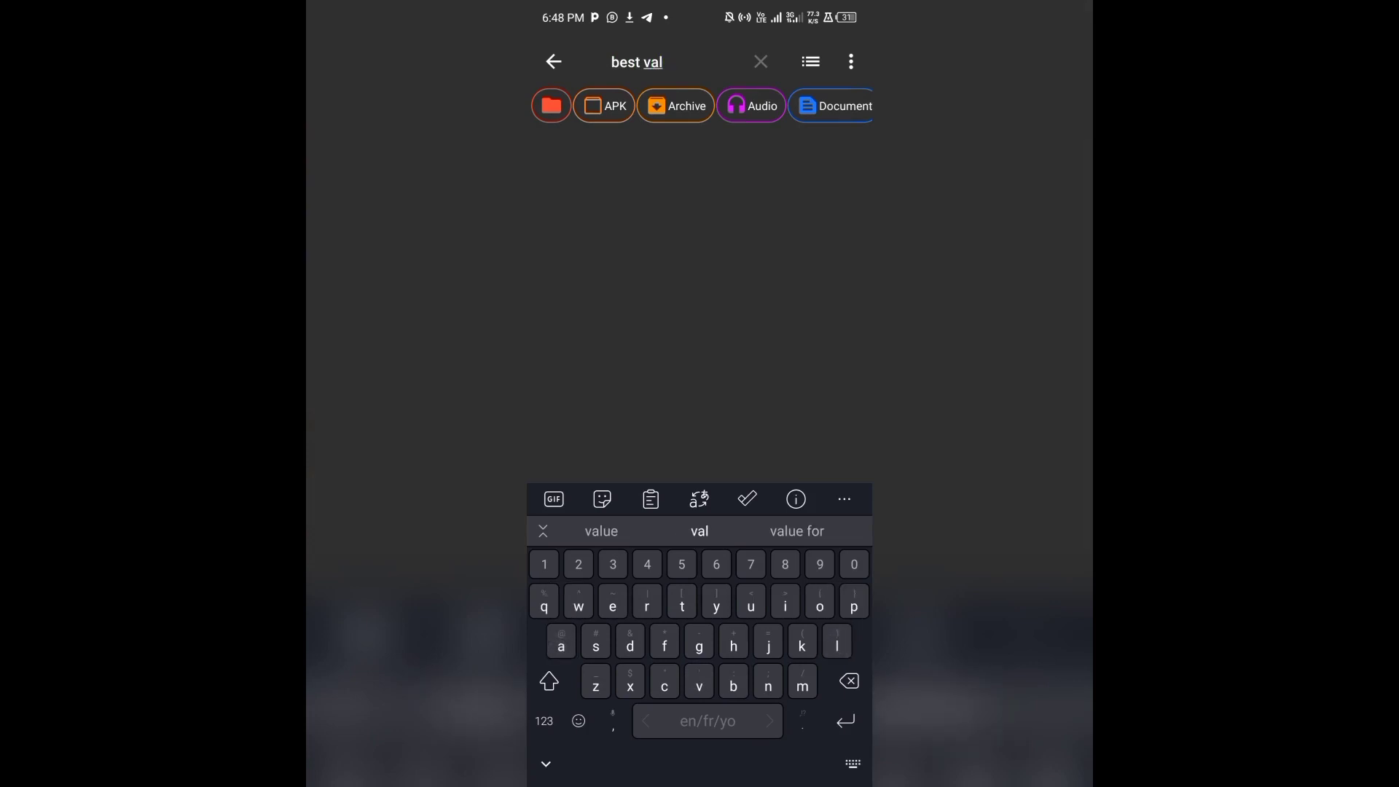
type("en")
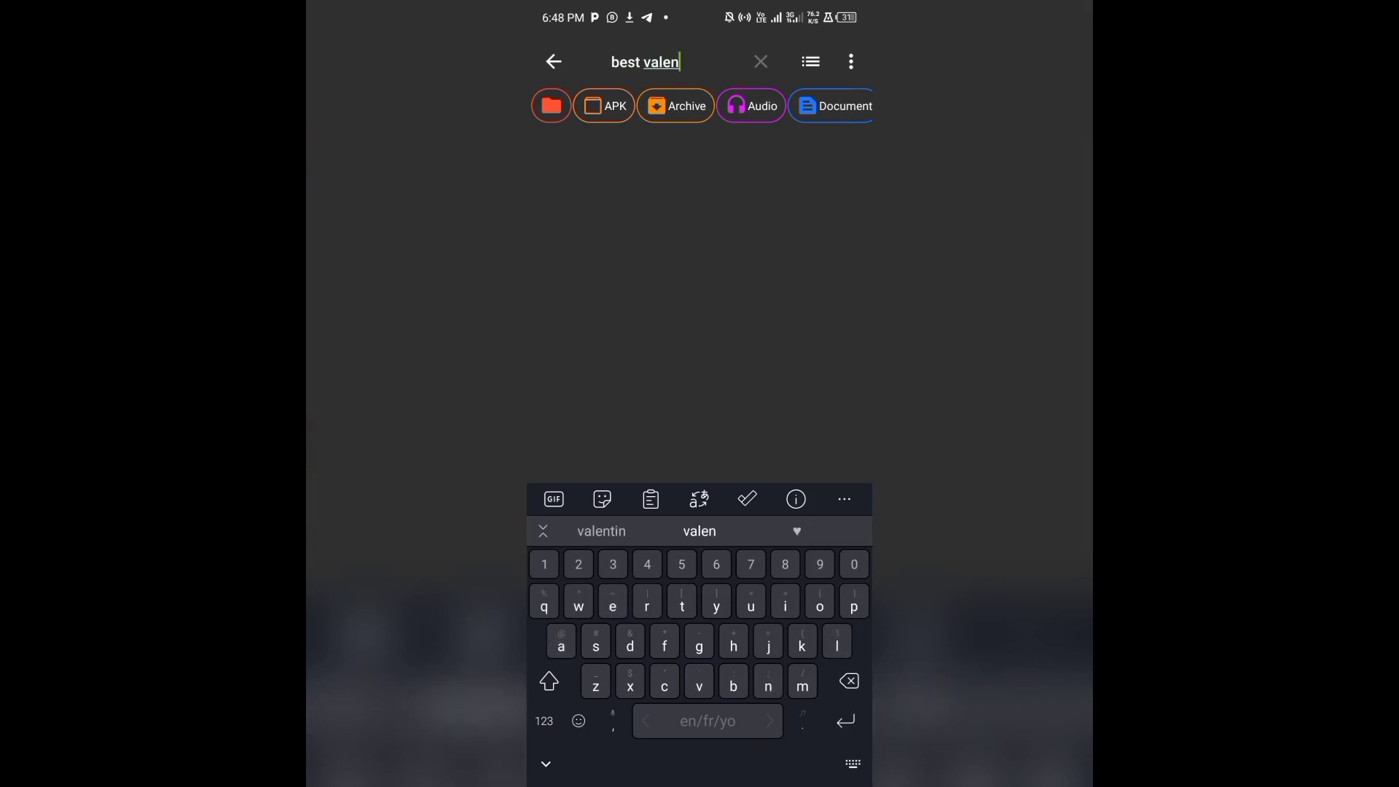
type("tin")
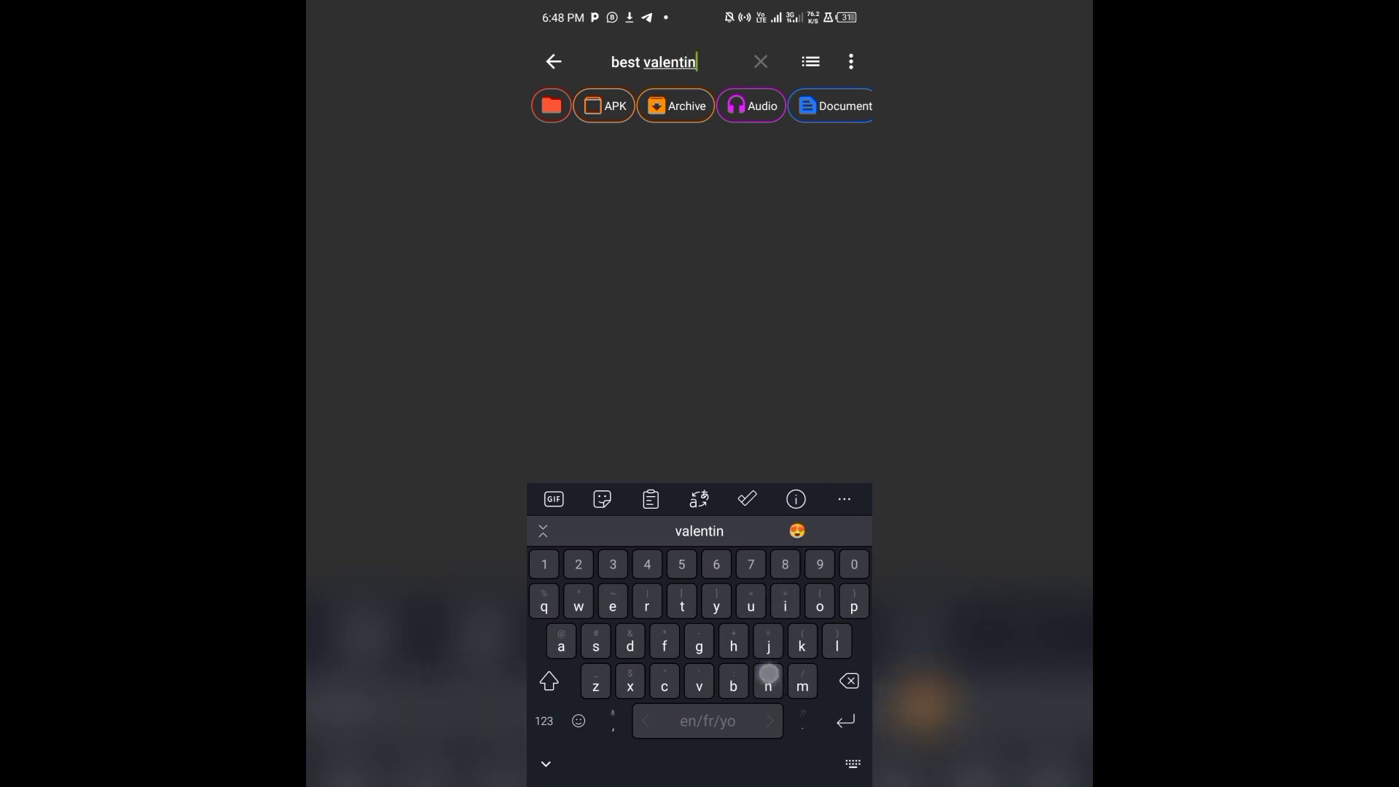
type("a")
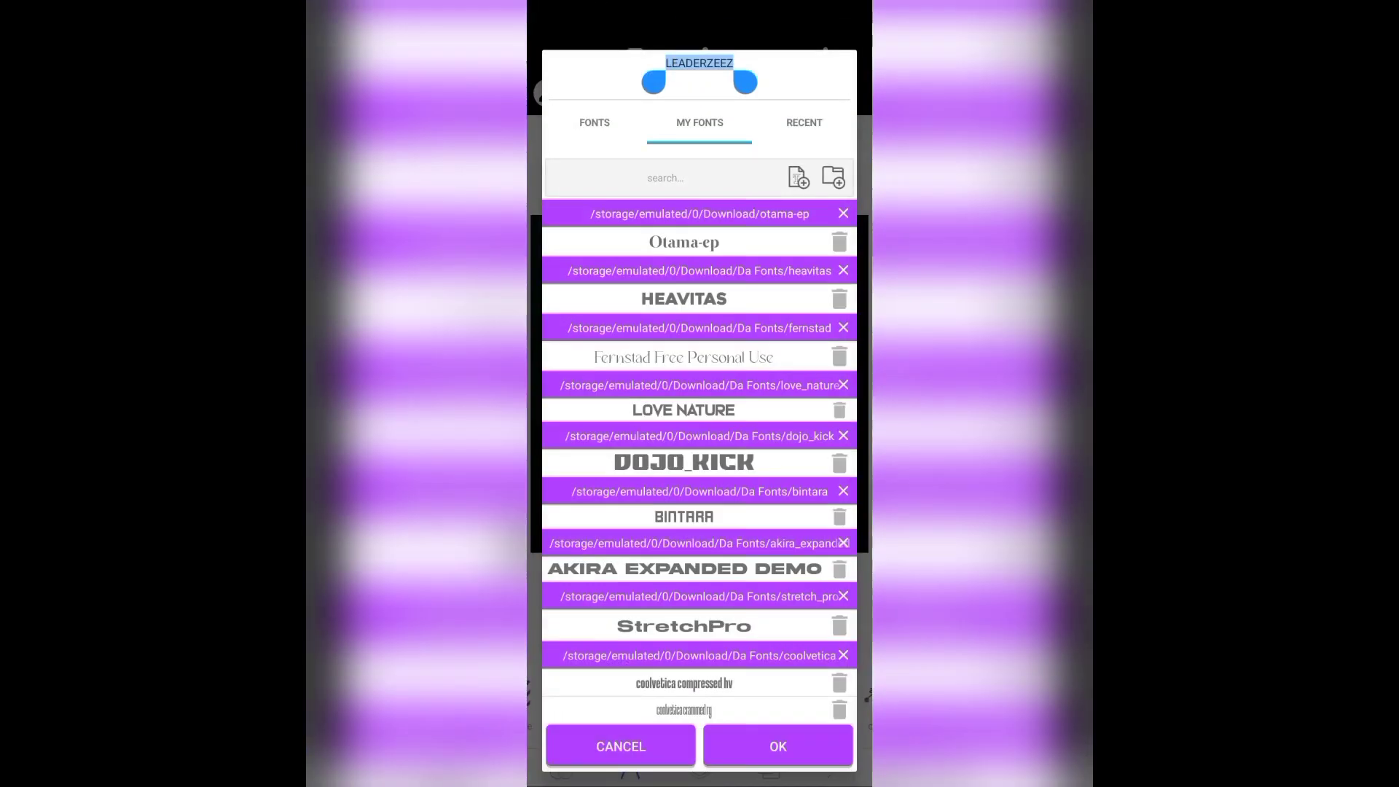
From MY FONTS, start the add-directory folder picker at internal storage
left_click(775, 746)
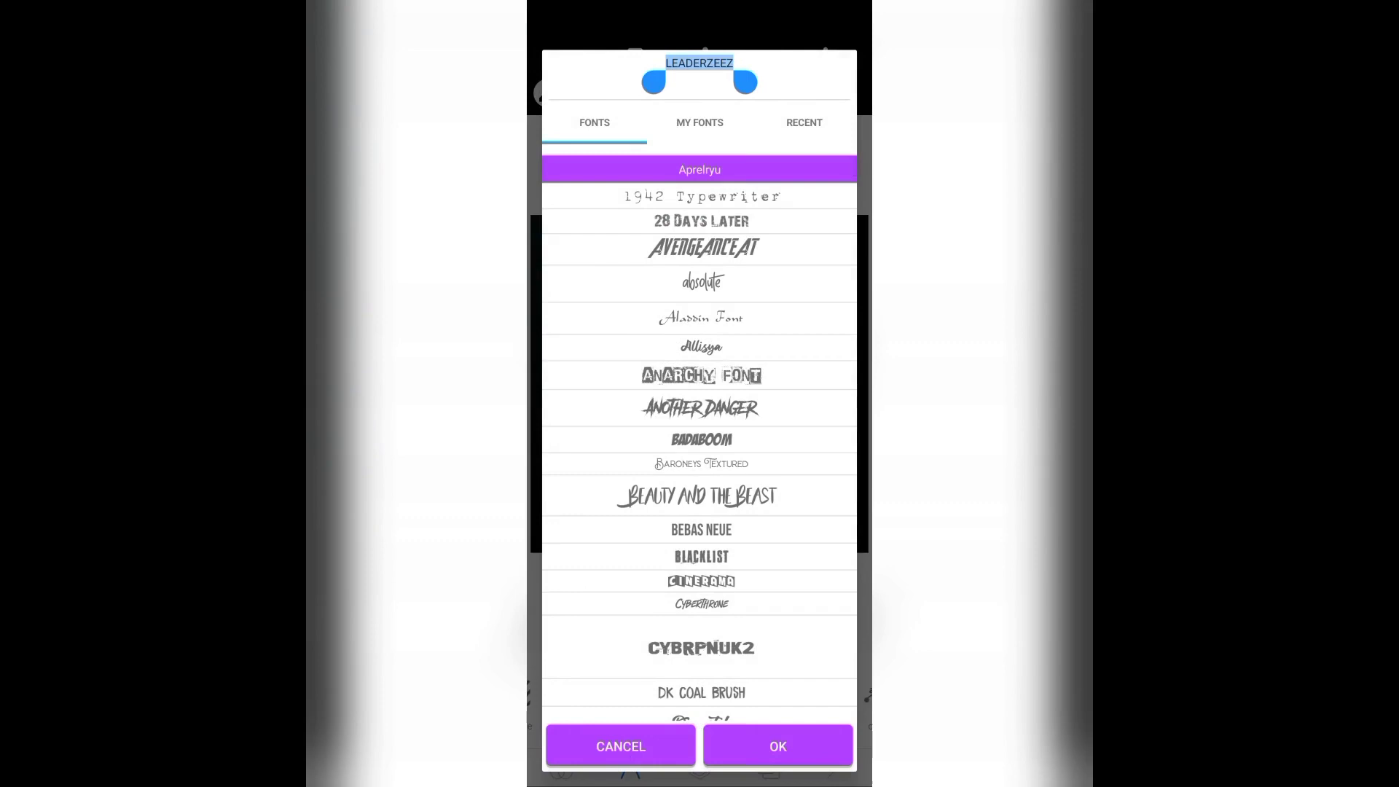
left_click(698, 122)
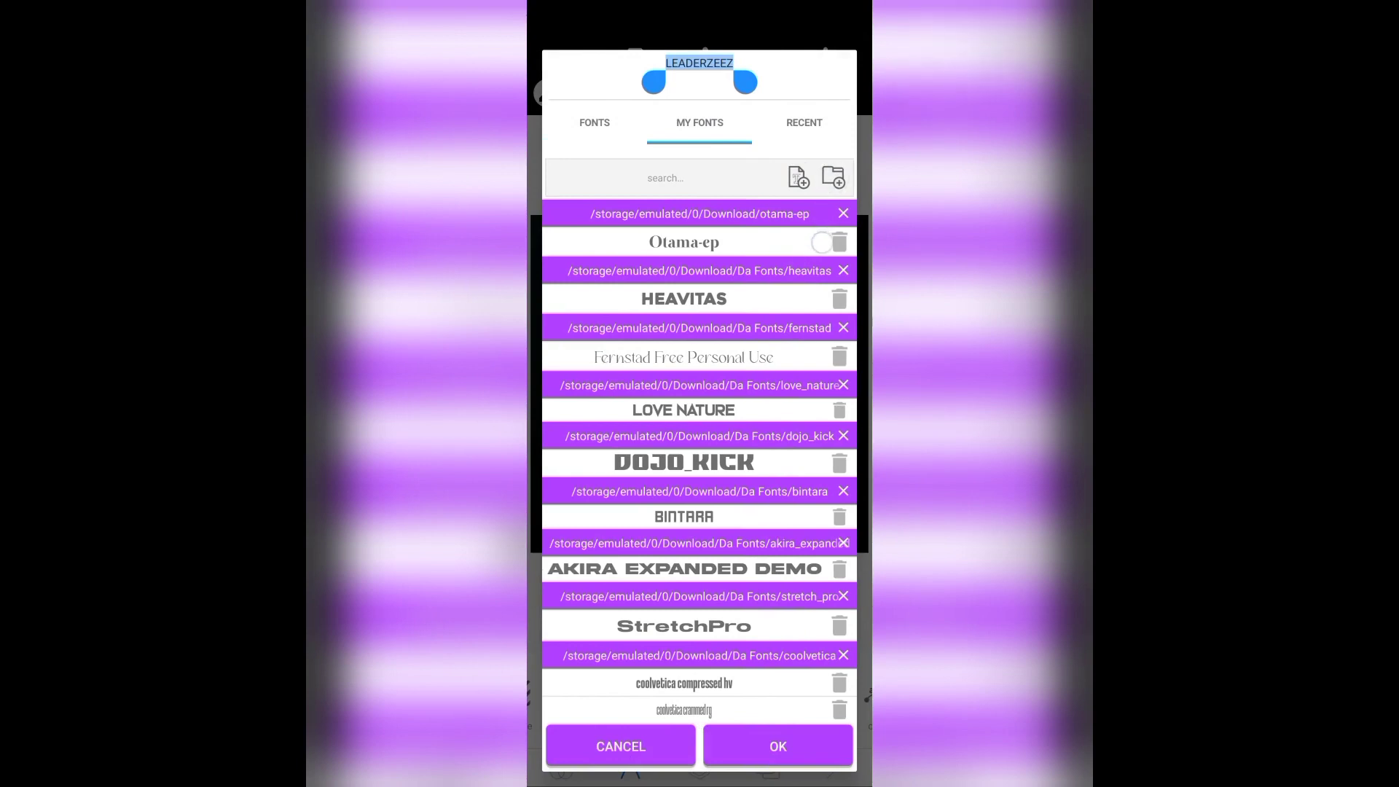
left_click(819, 242)
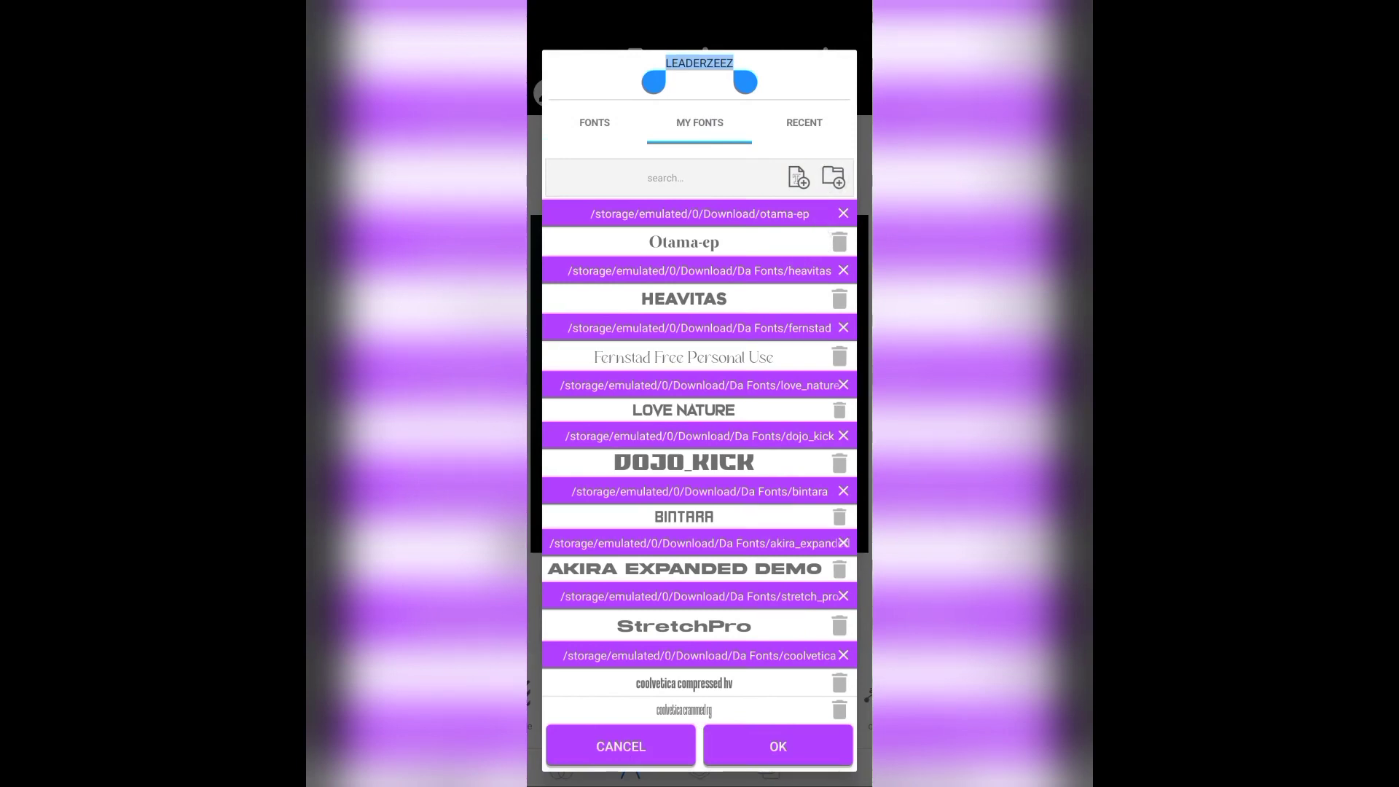
left_click(832, 176)
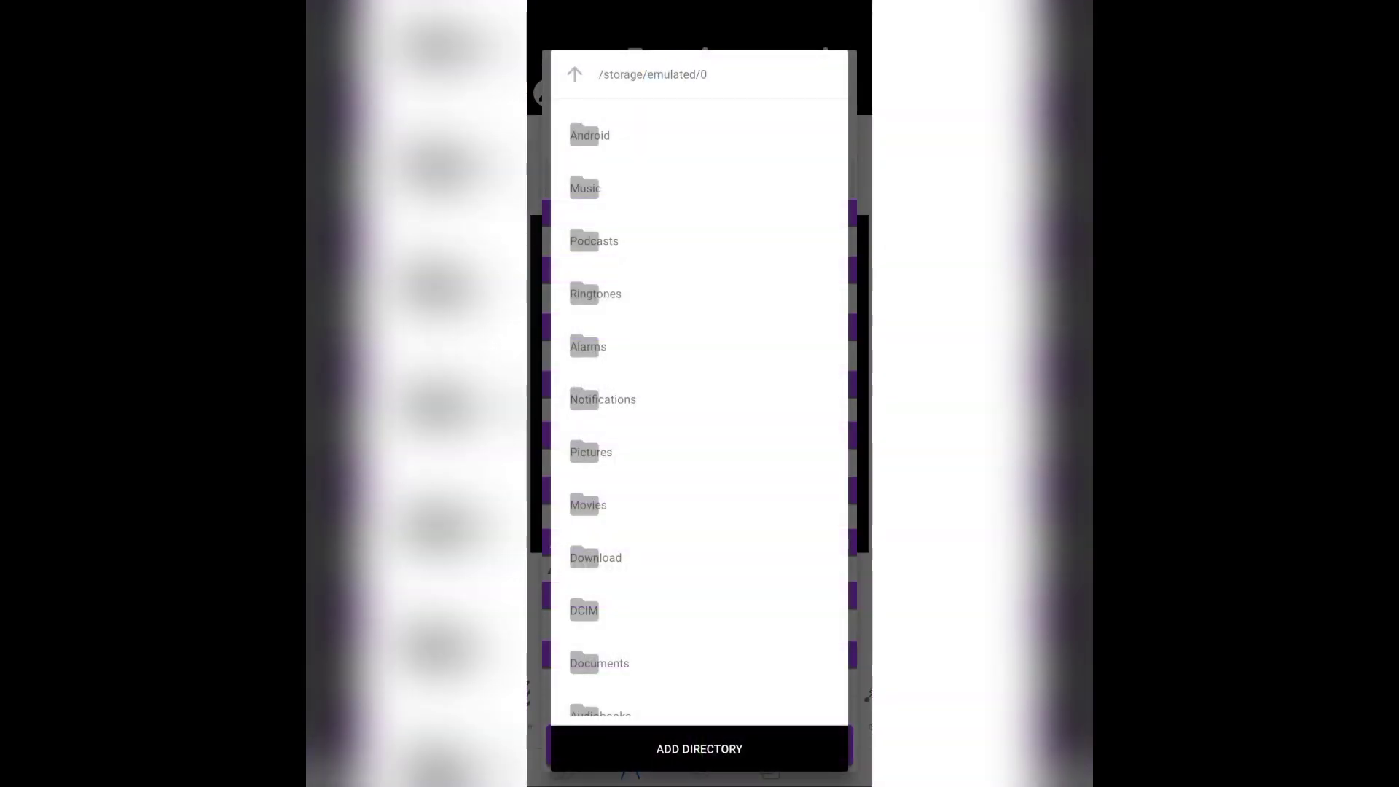
Add the Download folder so Best Valentina TTF and OTF appear in My Fonts
left_click(595, 557)
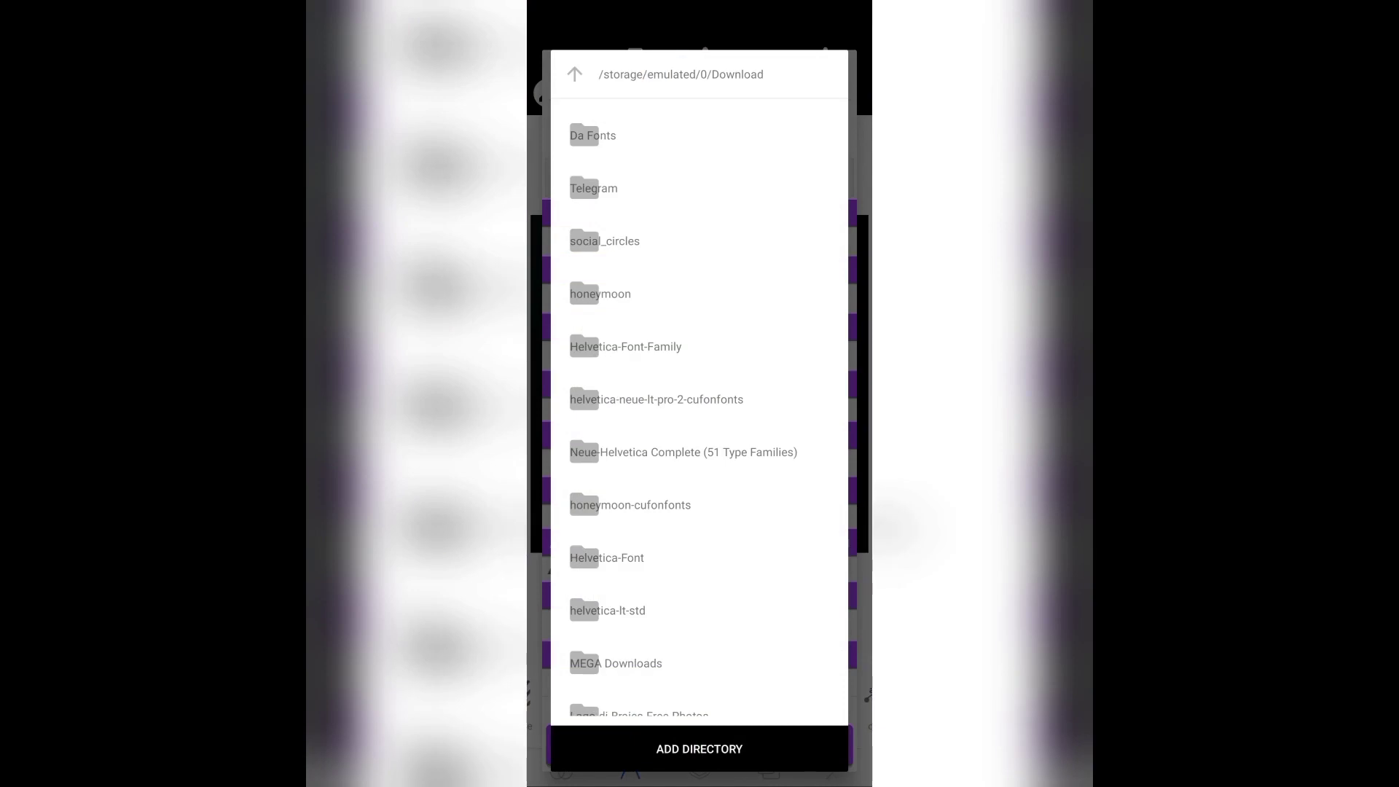
scroll("down", 3)
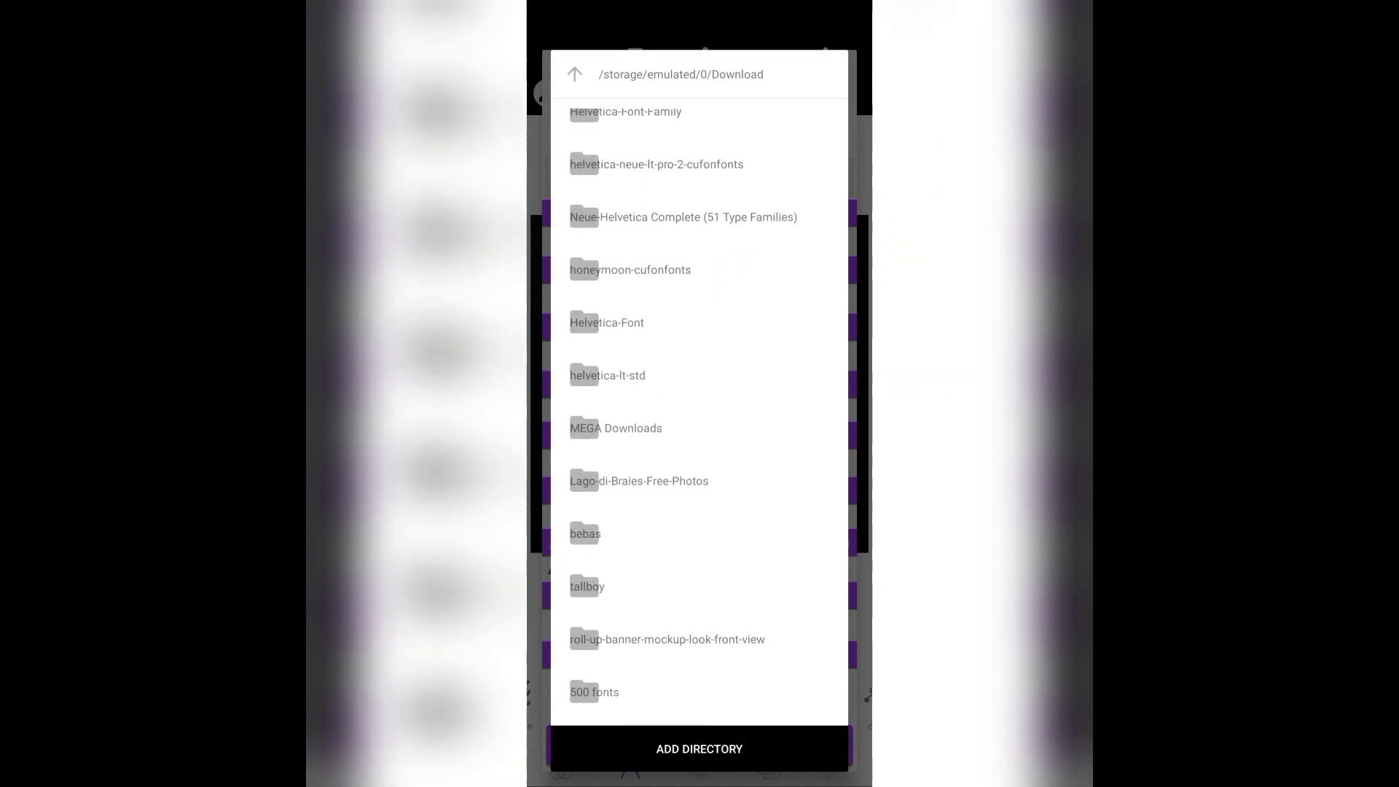
scroll("down", 3)
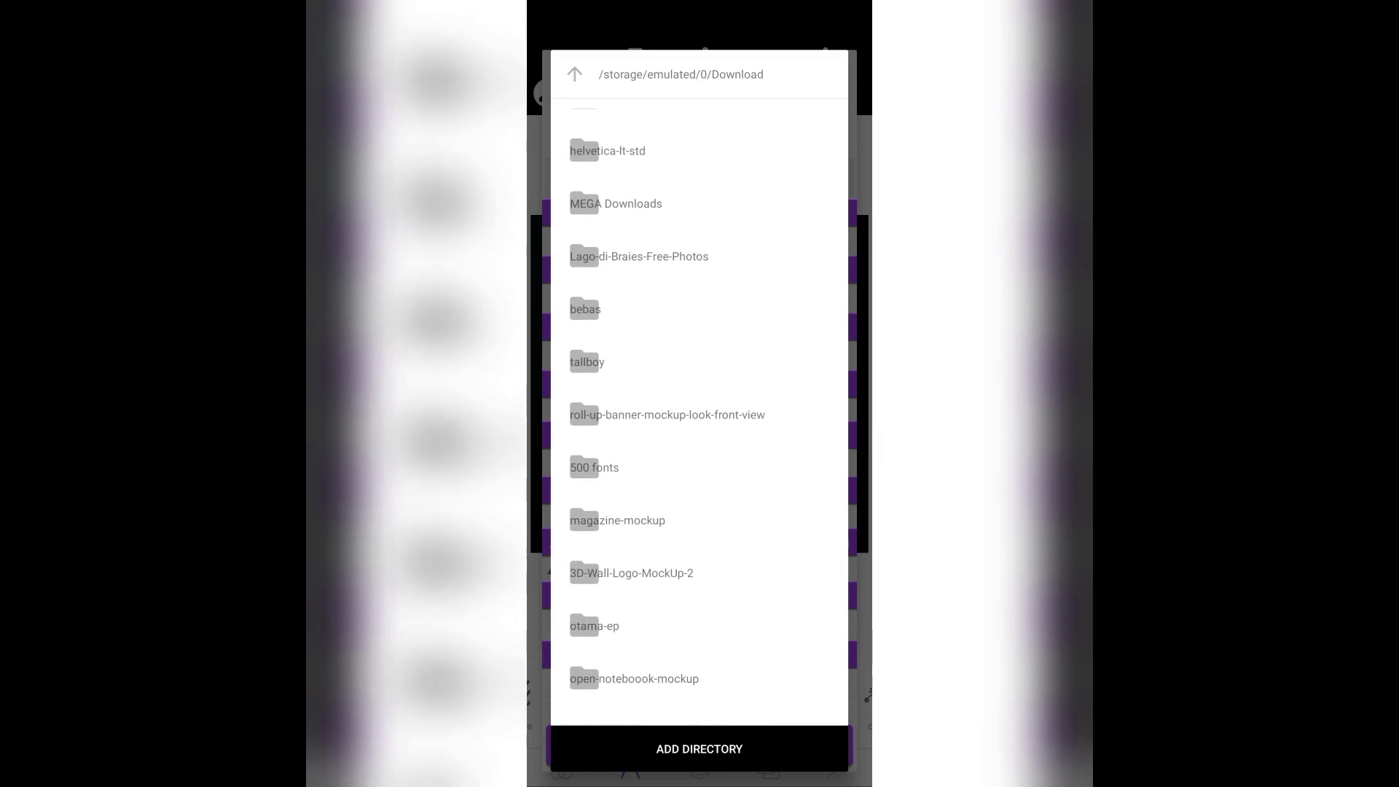
scroll("down", 3)
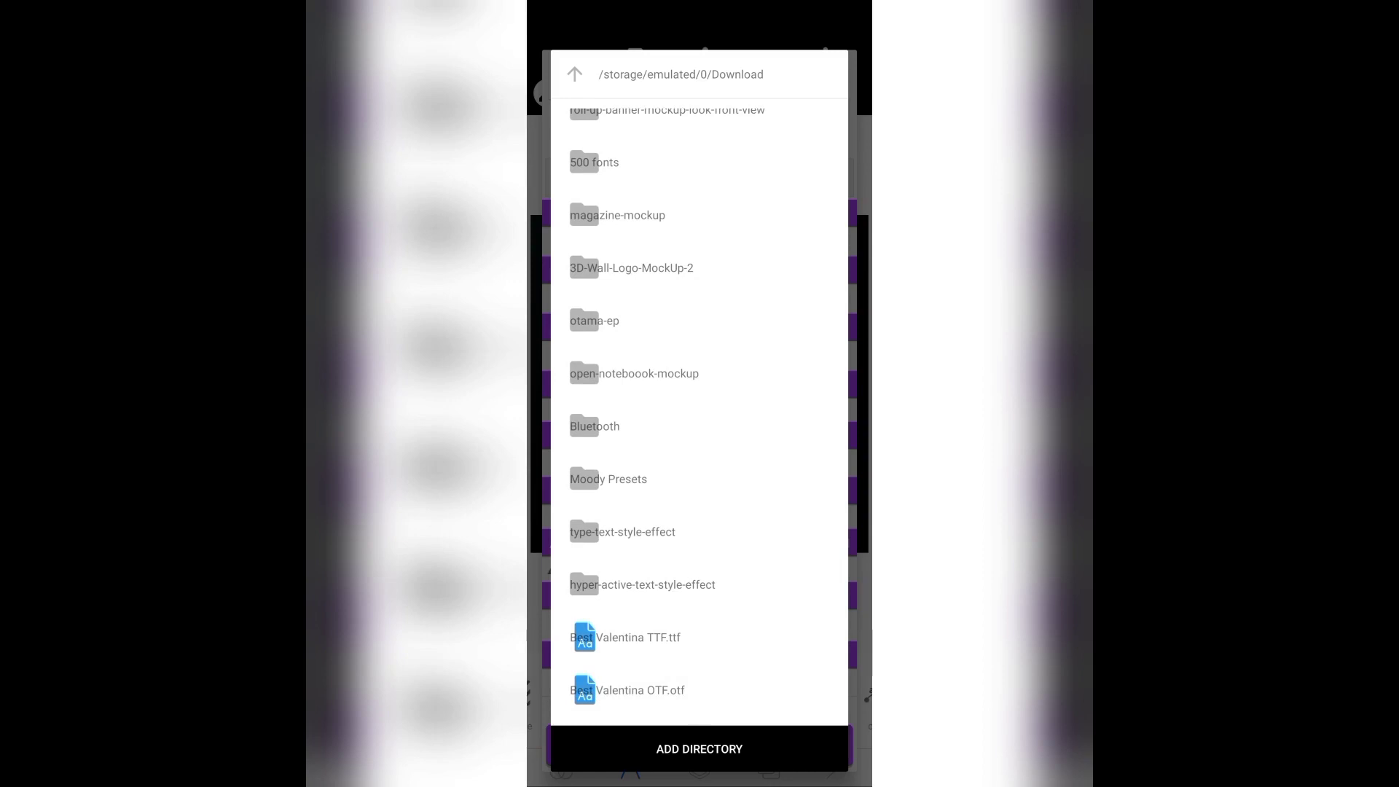
left_click(625, 637)
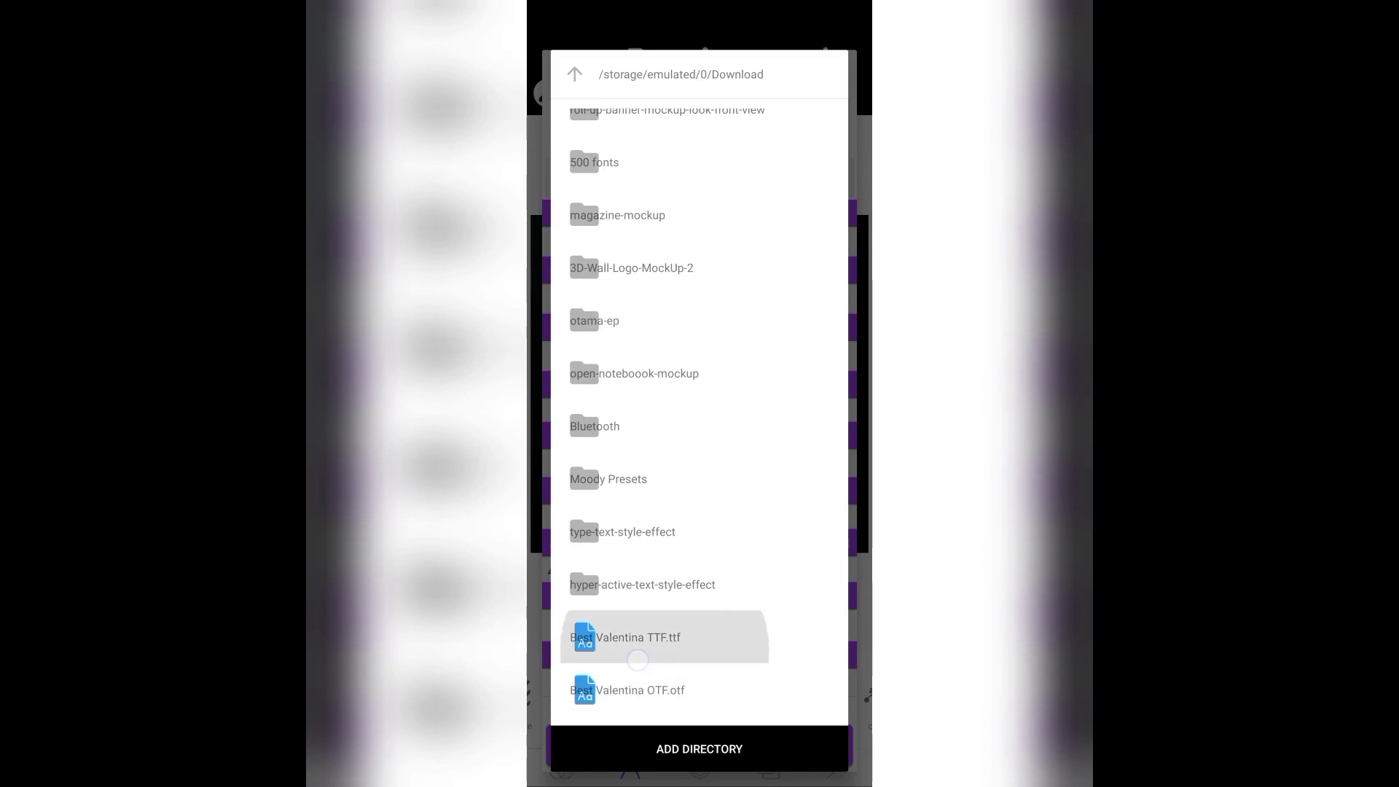
left_click(637, 637)
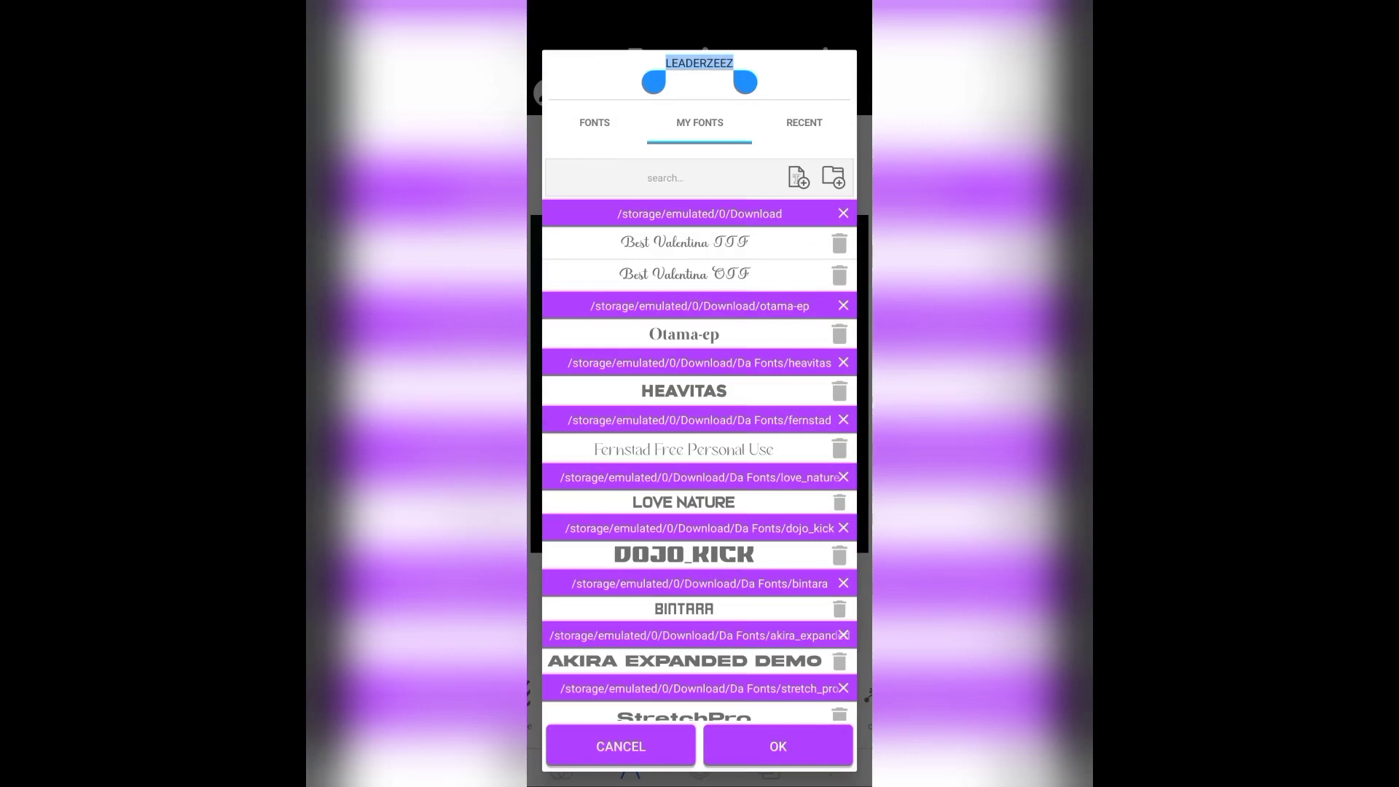
Scroll the My Fonts list to the fonts folder and start adding individual font files
scroll("down", 3)
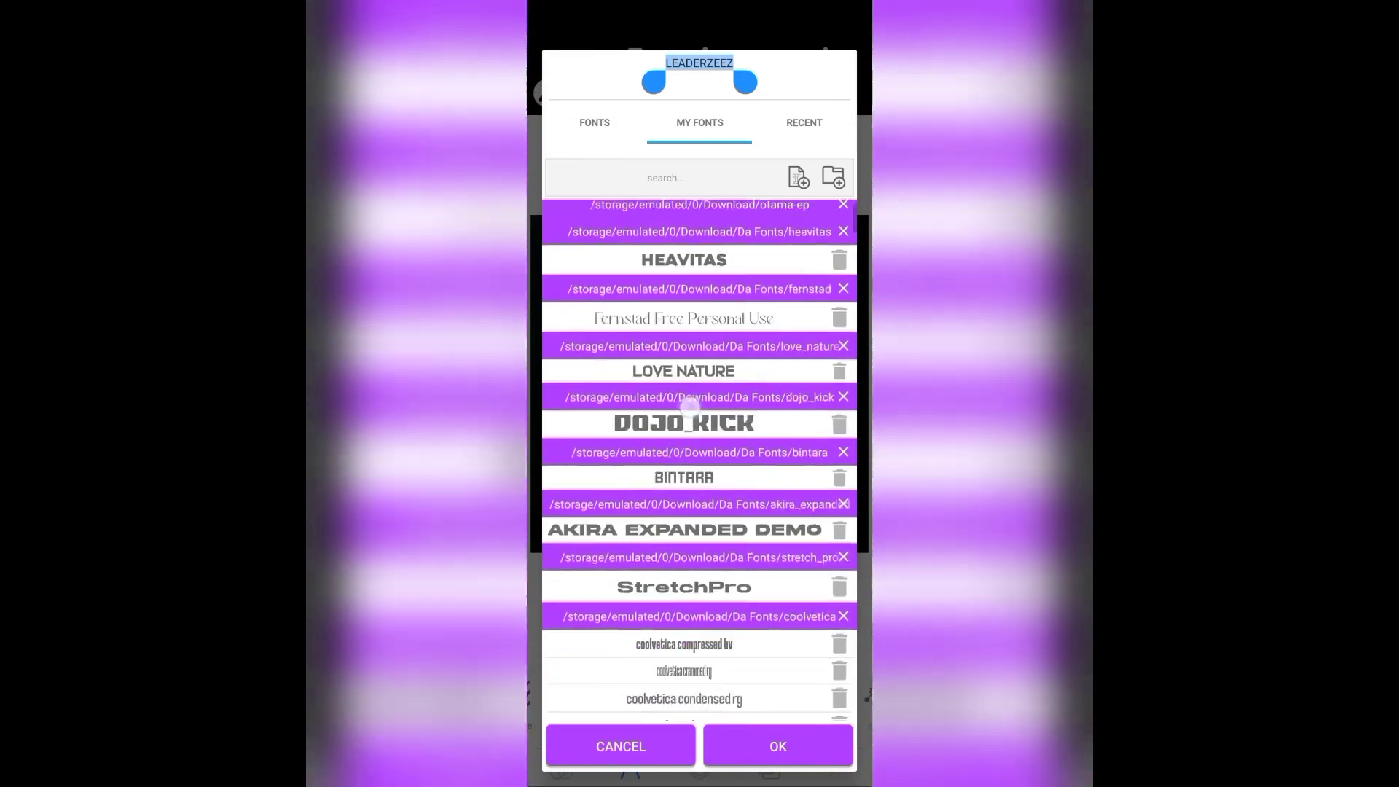
scroll("down", 3)
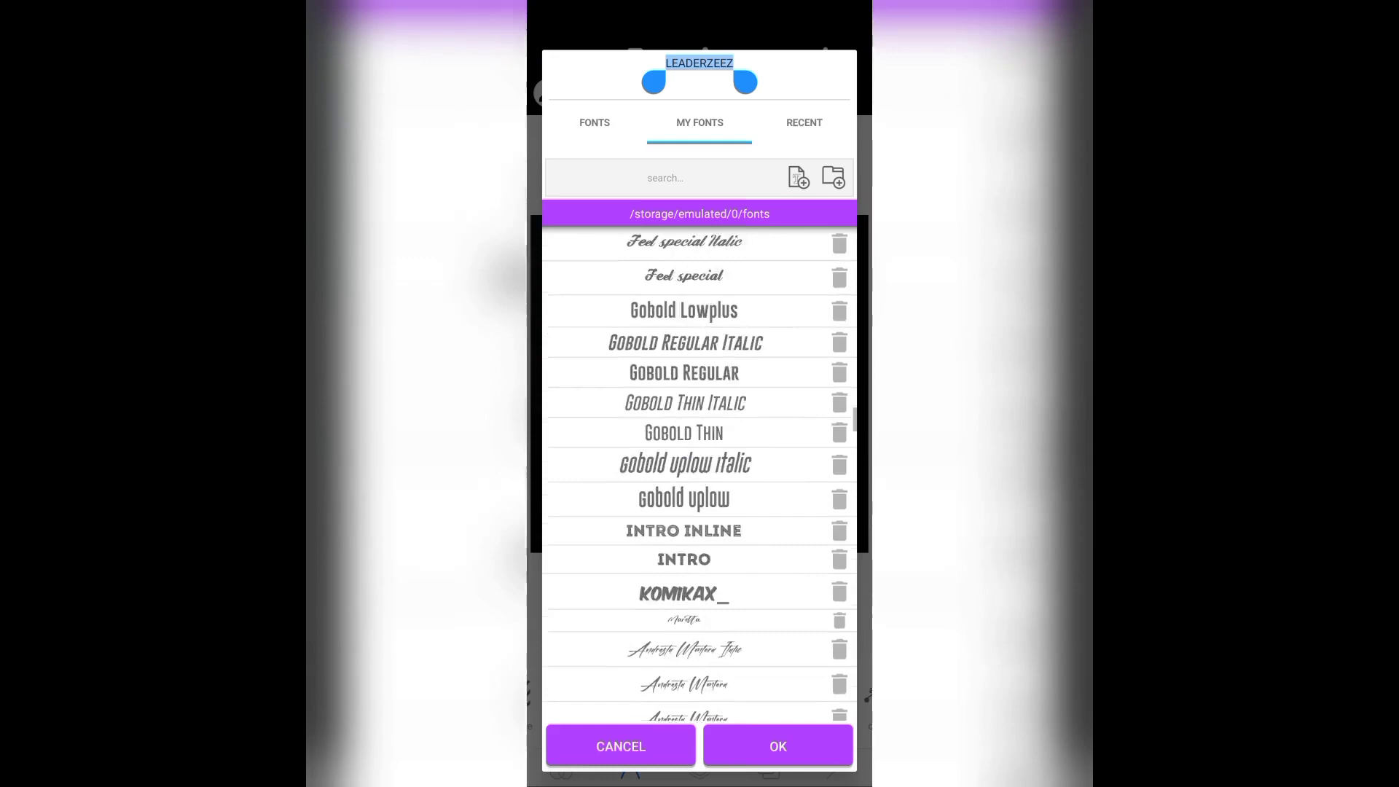
scroll("down", 3)
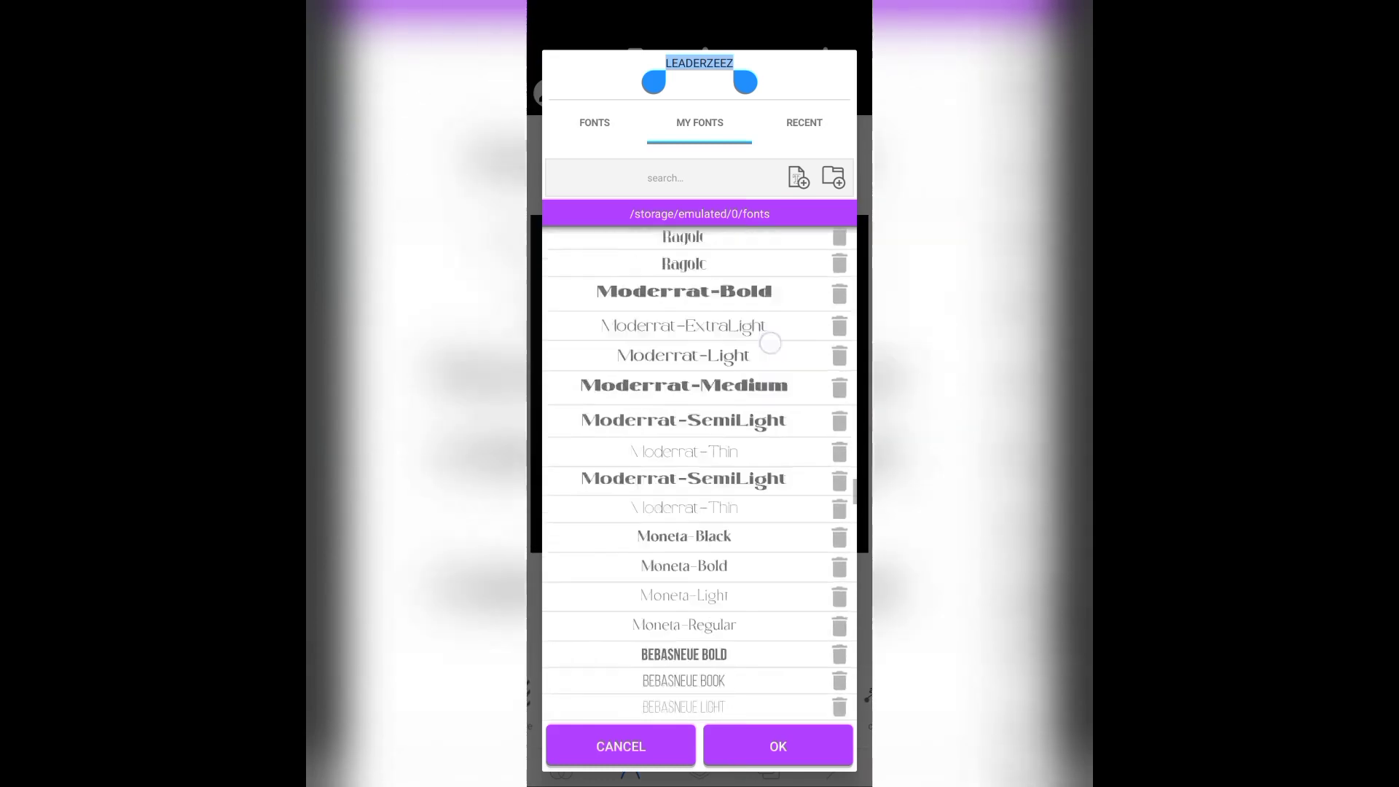
left_click(831, 176)
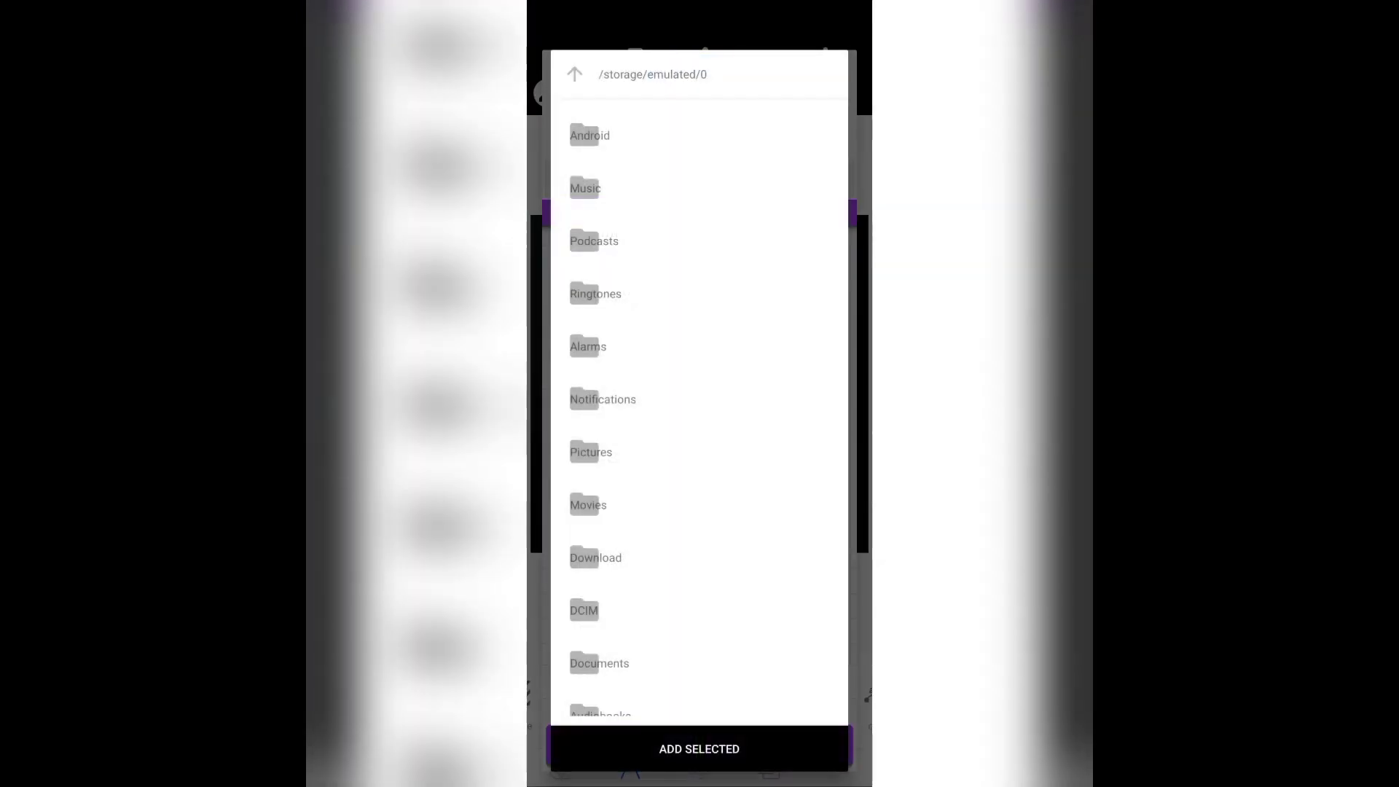
In Download/Da Fonts, check a first font and heavitas.ttf, leaving two files selected
left_click(595, 556)
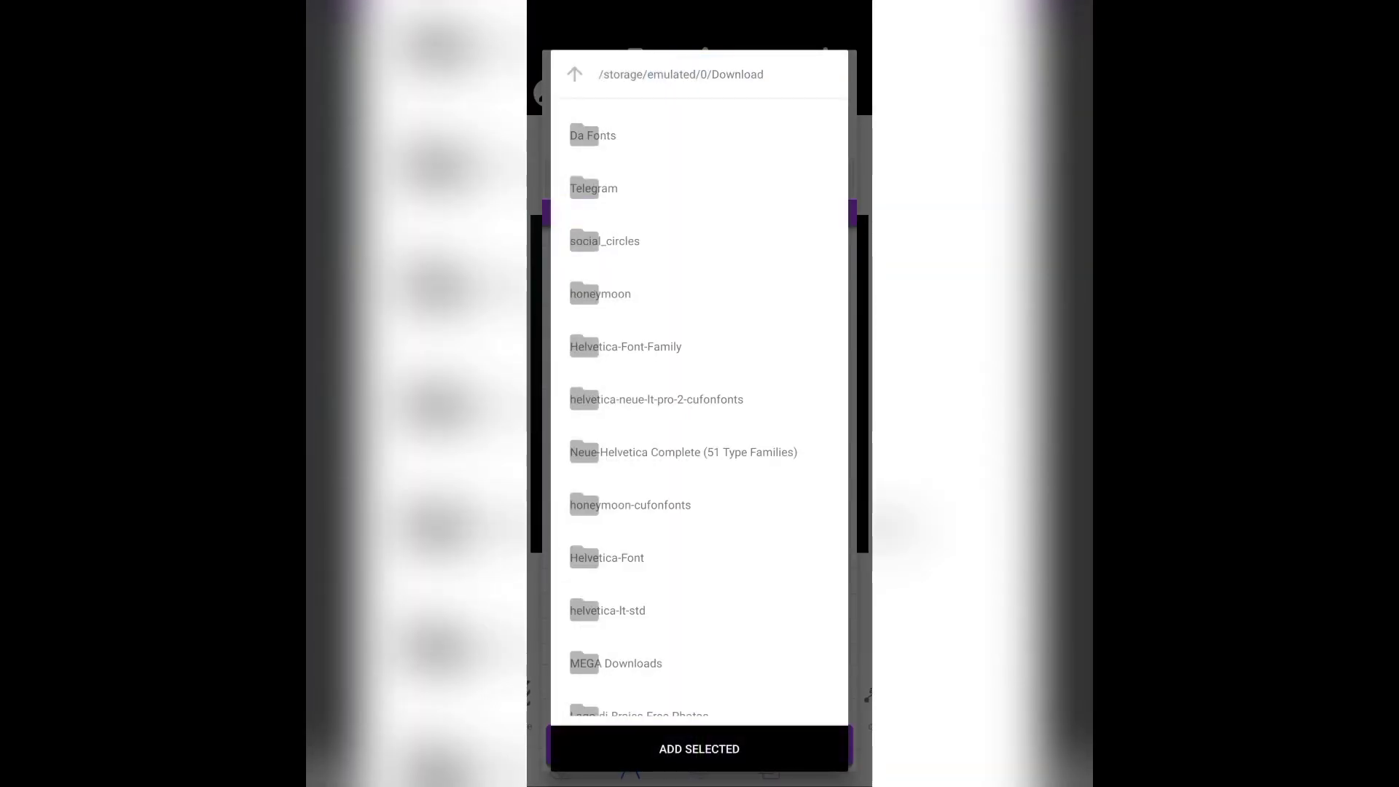
left_click(594, 136)
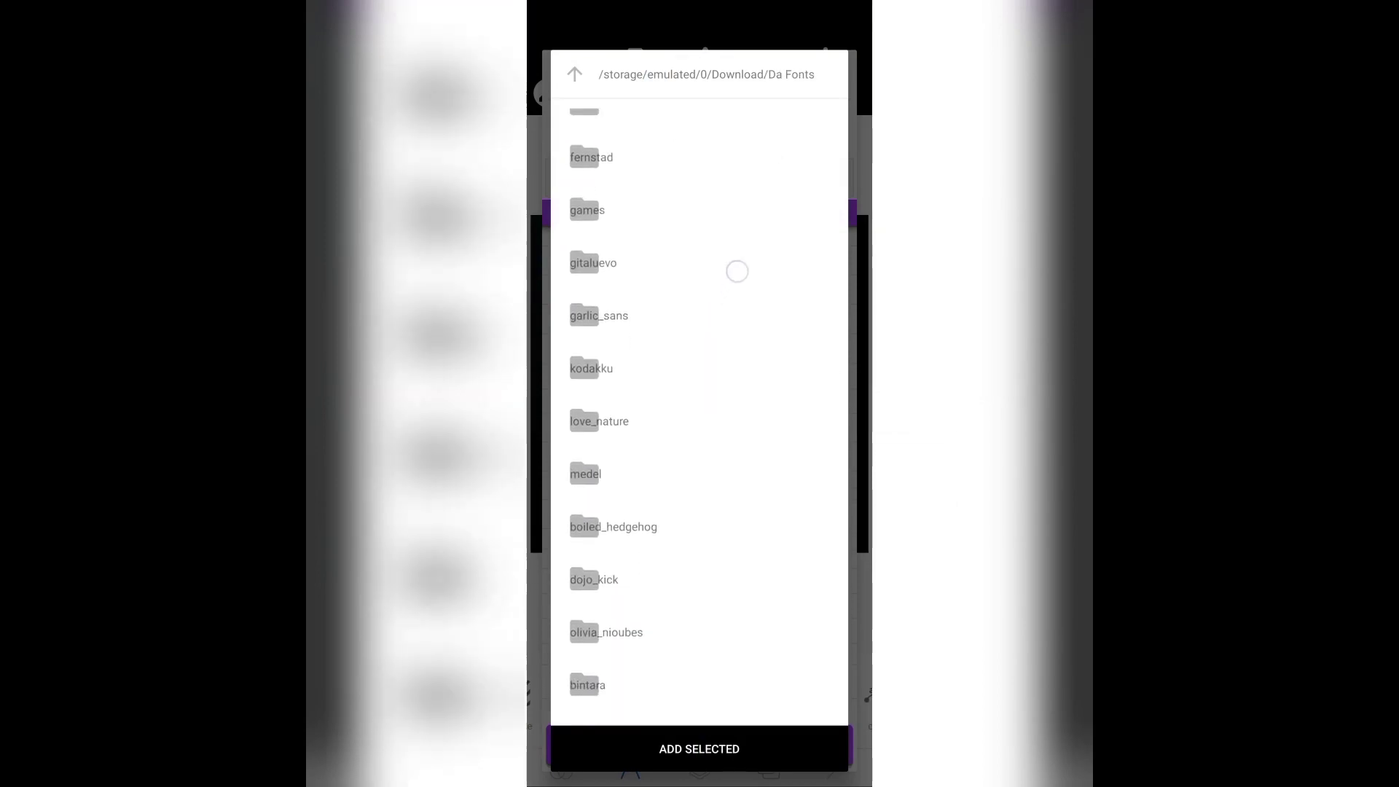
scroll("down", 3)
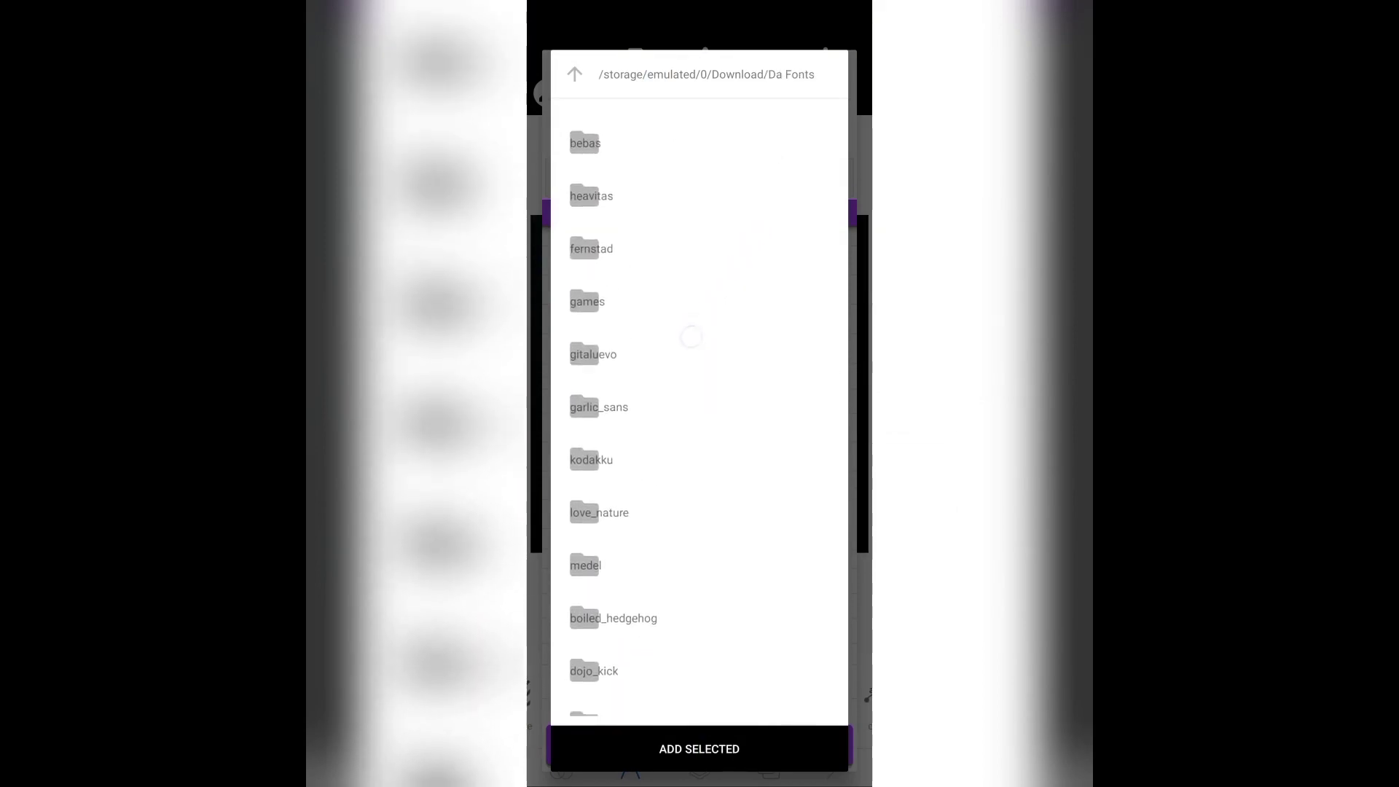
left_click(584, 143)
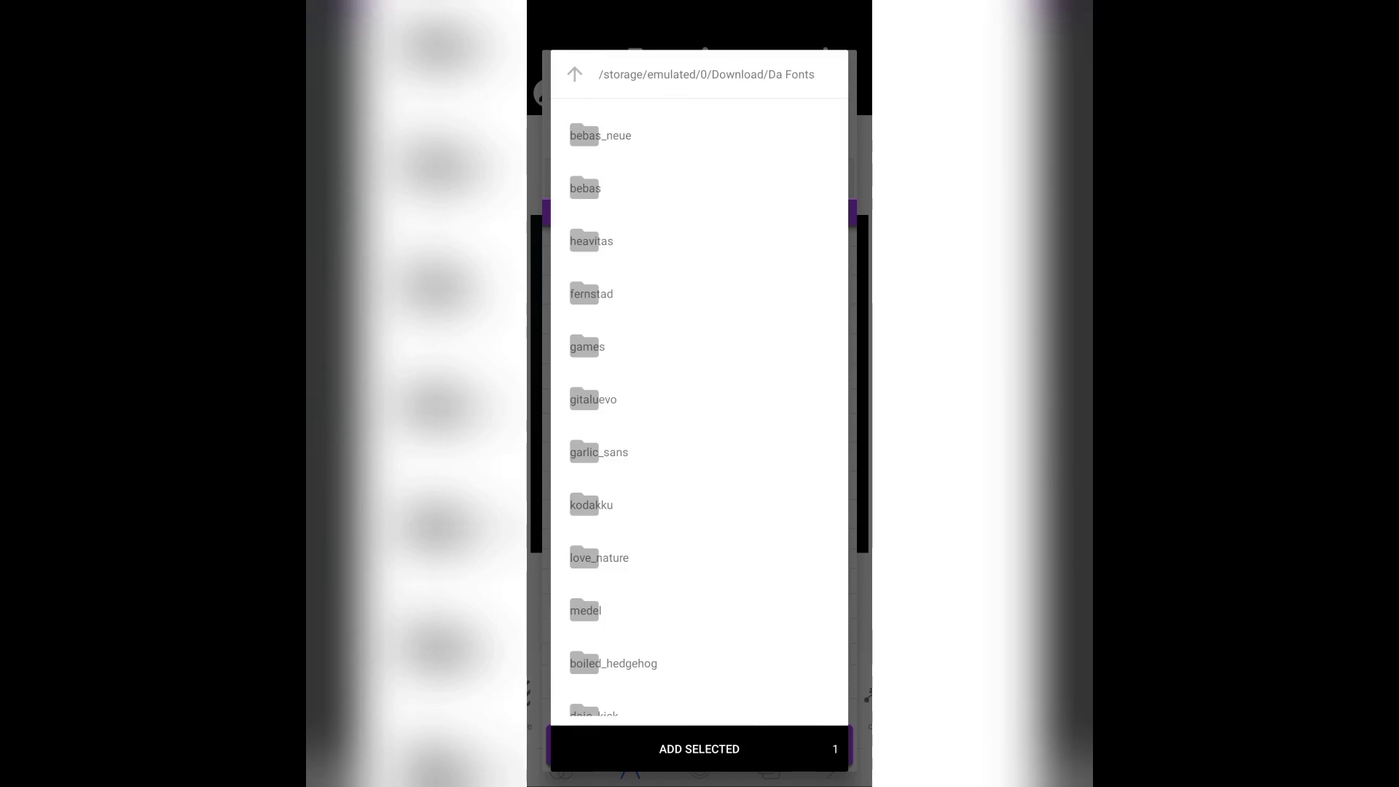
left_click(591, 240)
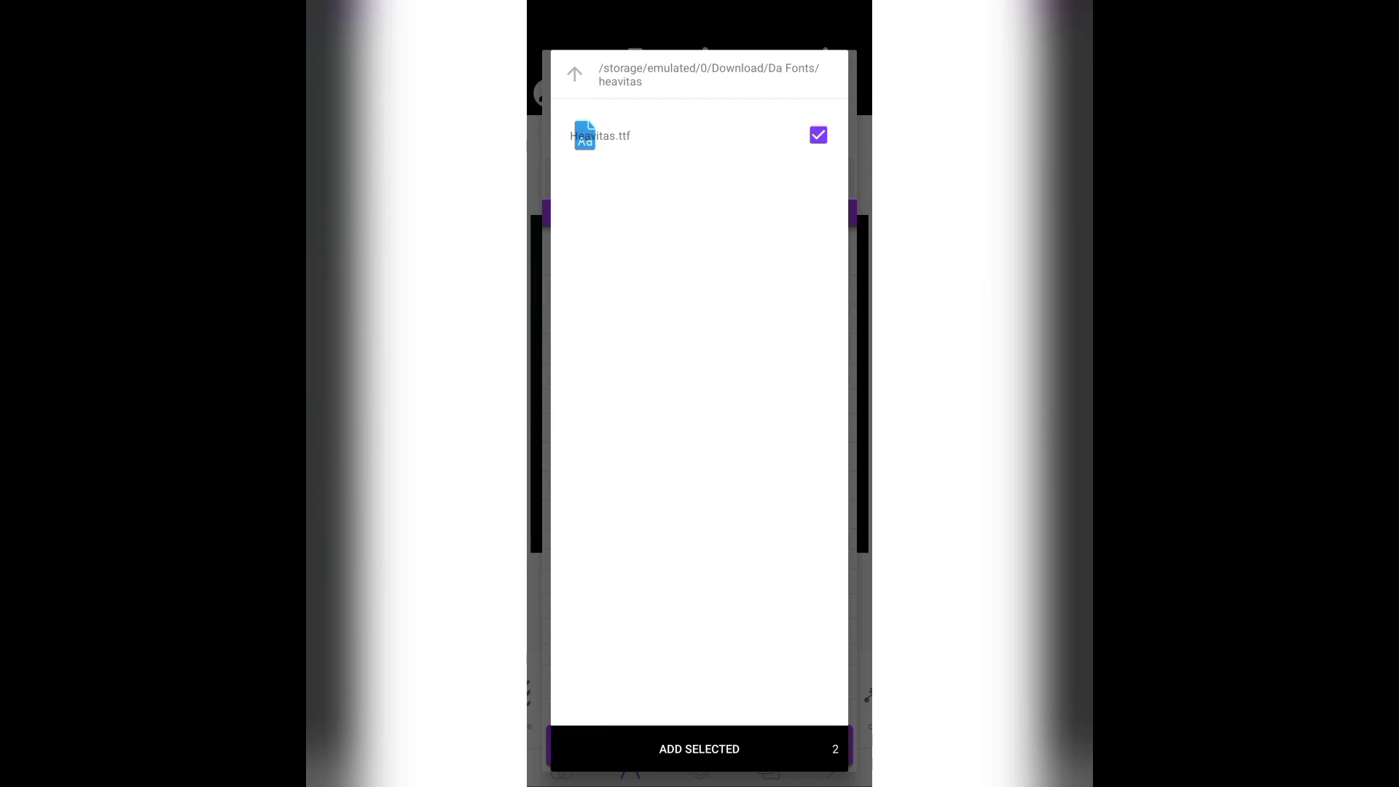
left_click(575, 74)
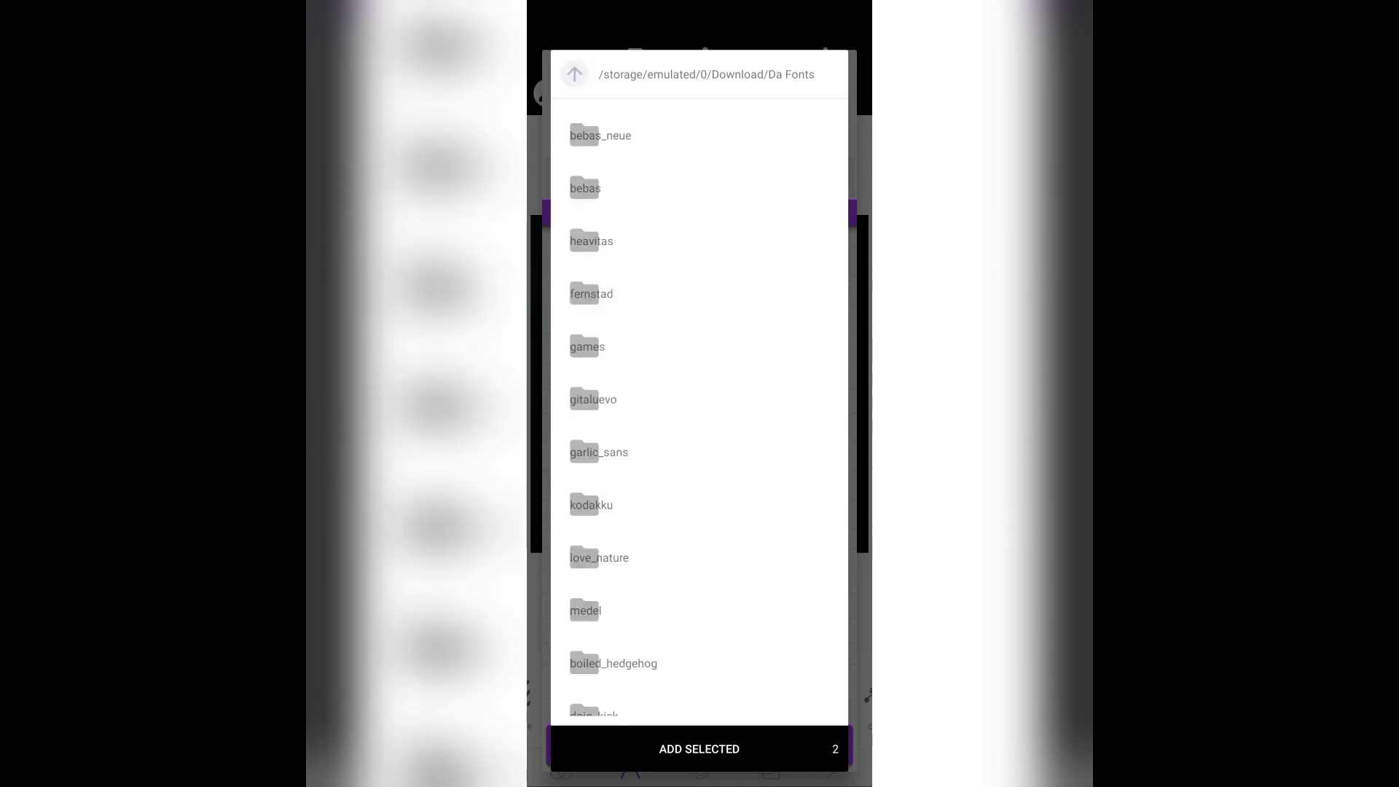